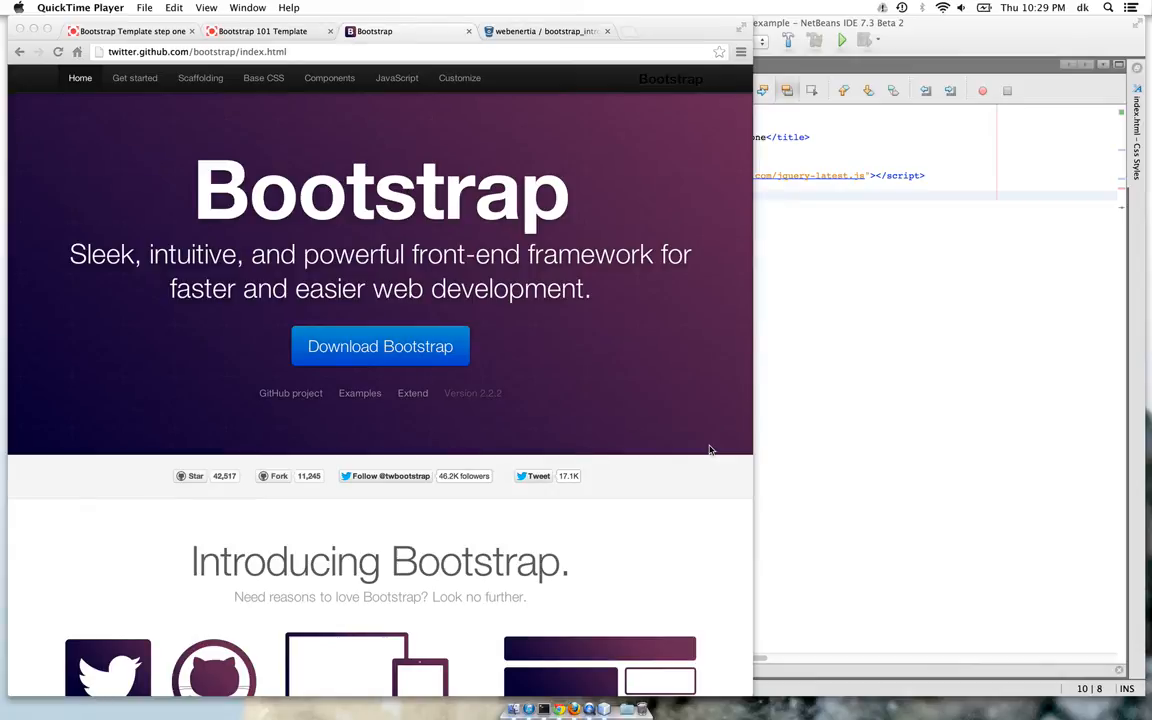
mouse_move(514, 44)
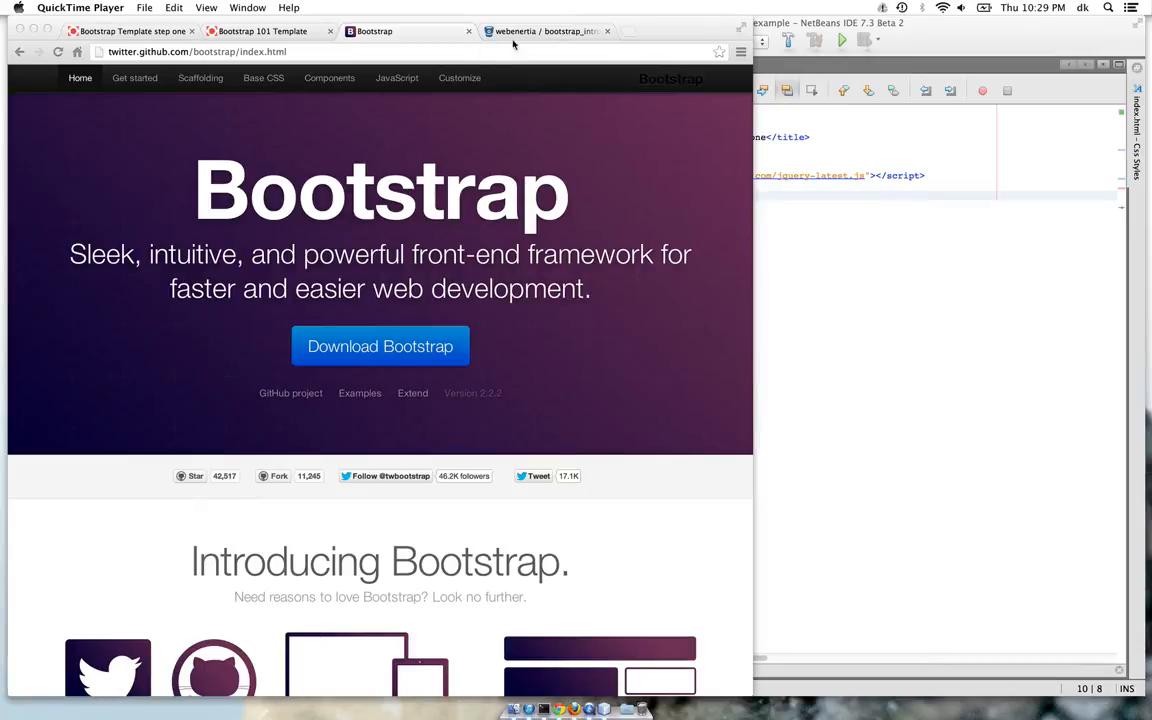
Show the bootstrap_intro Bitbucket repository overview tab
left_click(544, 32)
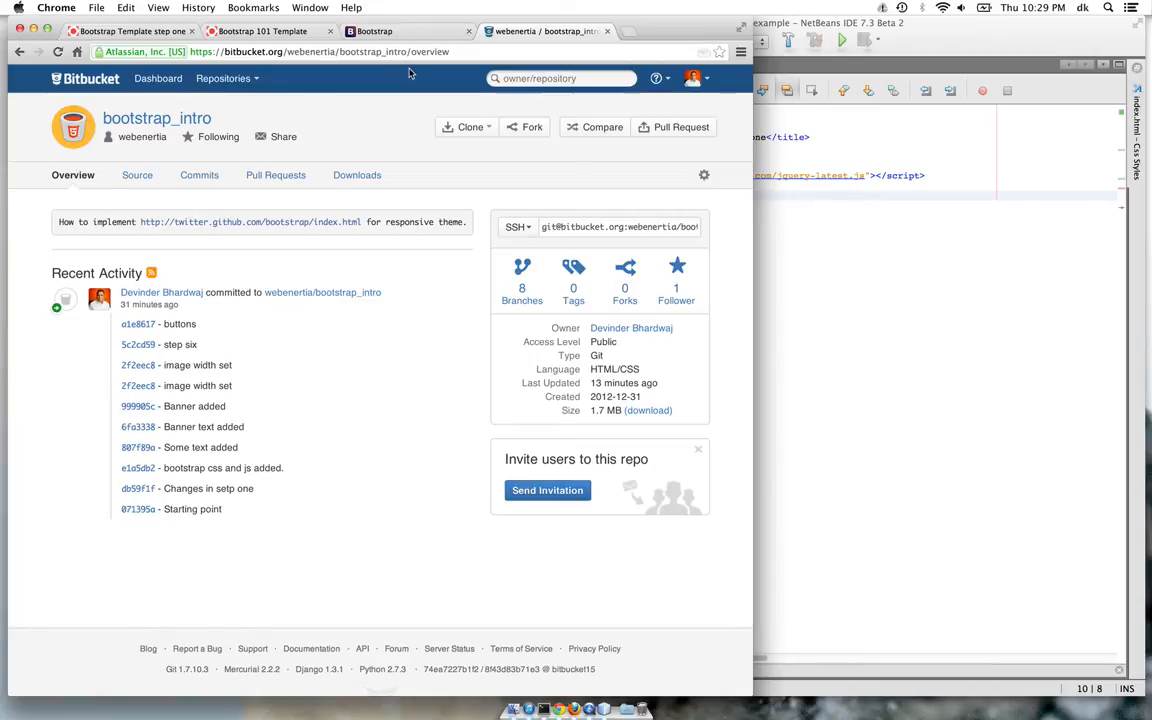
mouse_move(458, 68)
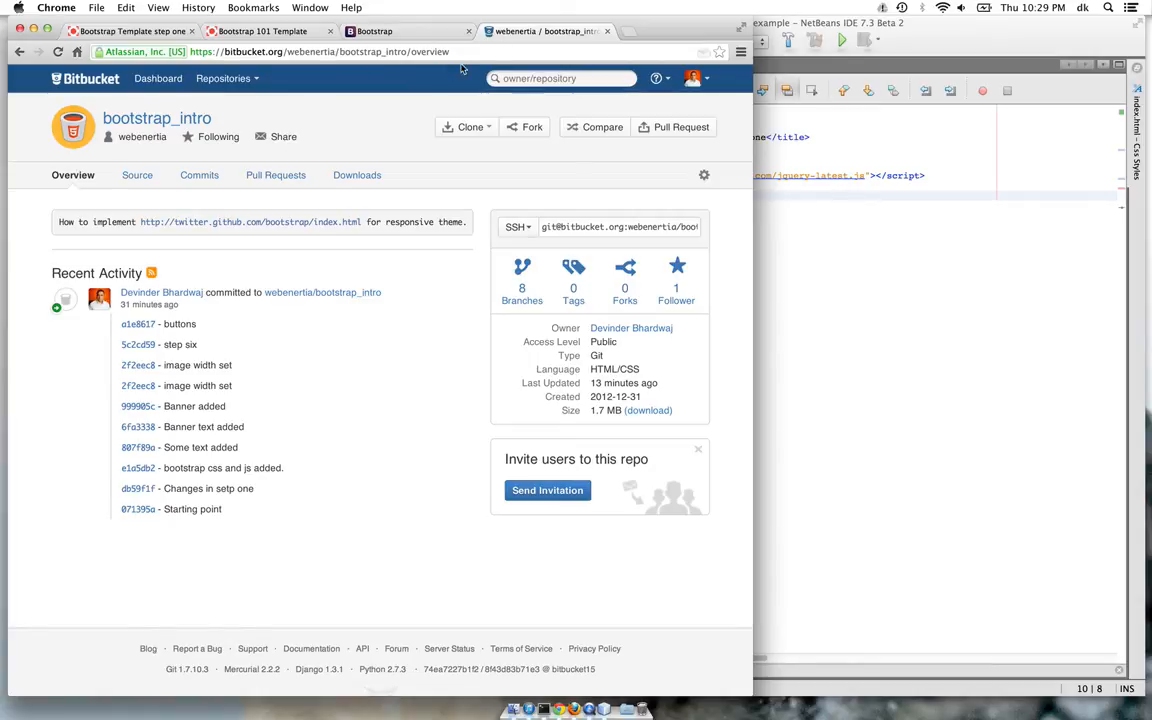
mouse_move(136, 178)
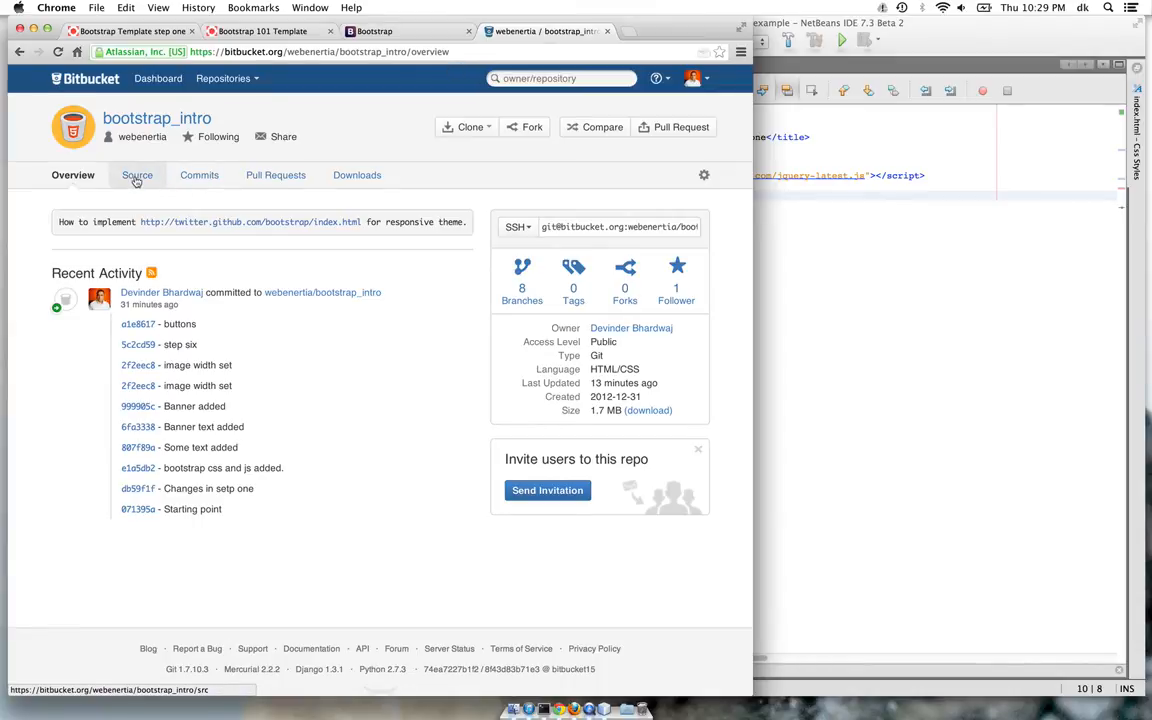
Browse the repository Source listing to index.html
left_click(136, 176)
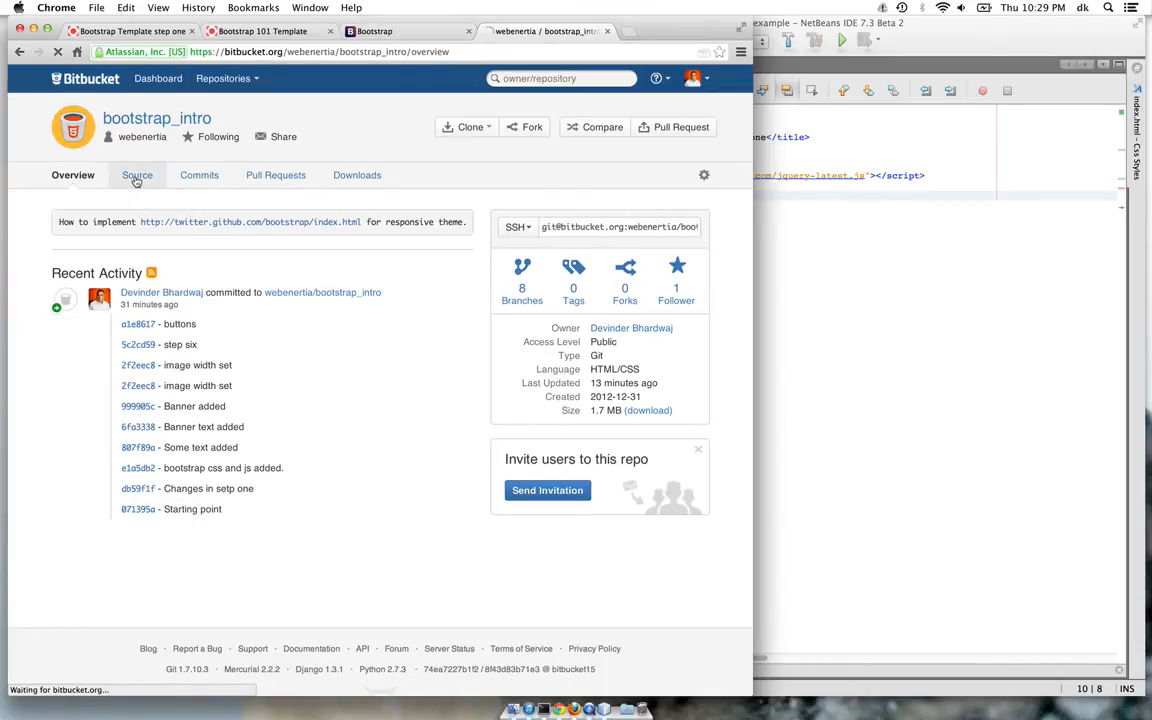
left_click(136, 176)
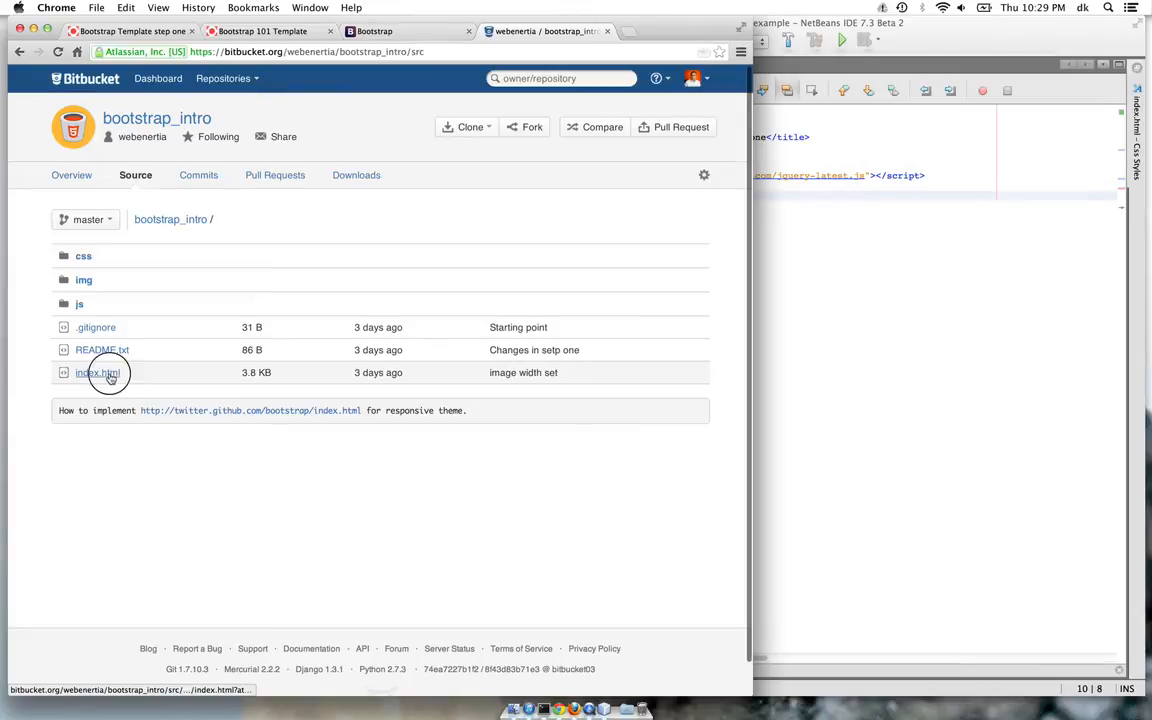
left_click(96, 372)
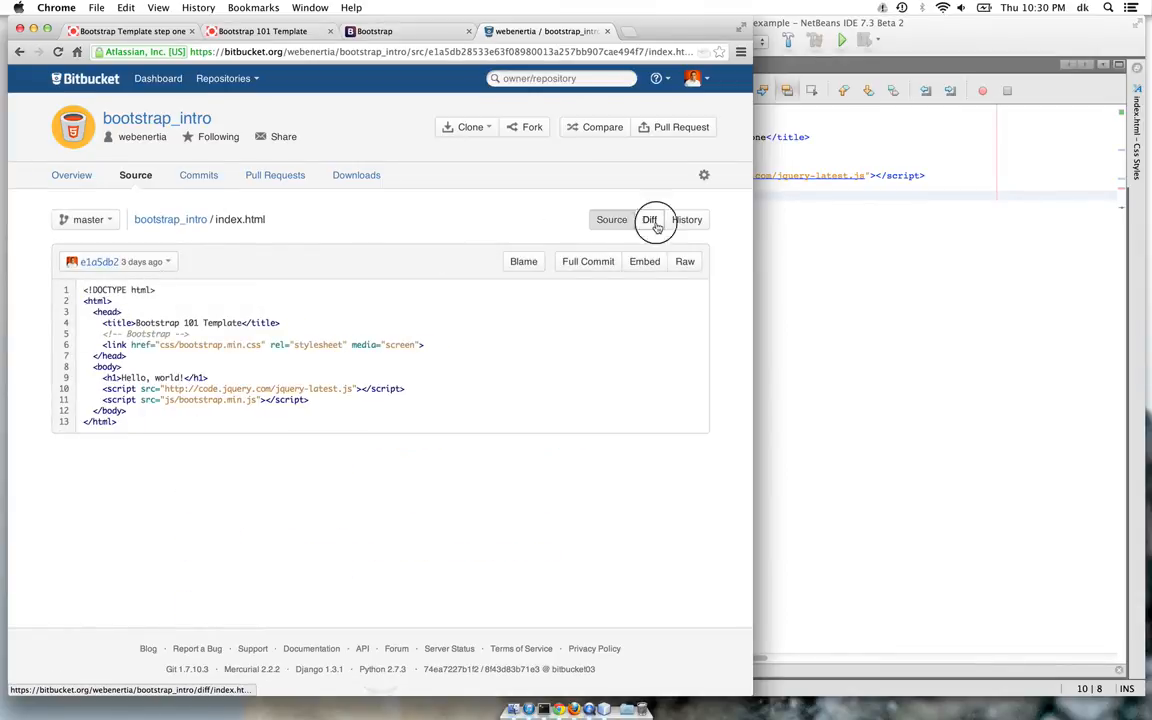
Diff index.html against a later commit that adds the container rows, then return to the template page
left_click(648, 218)
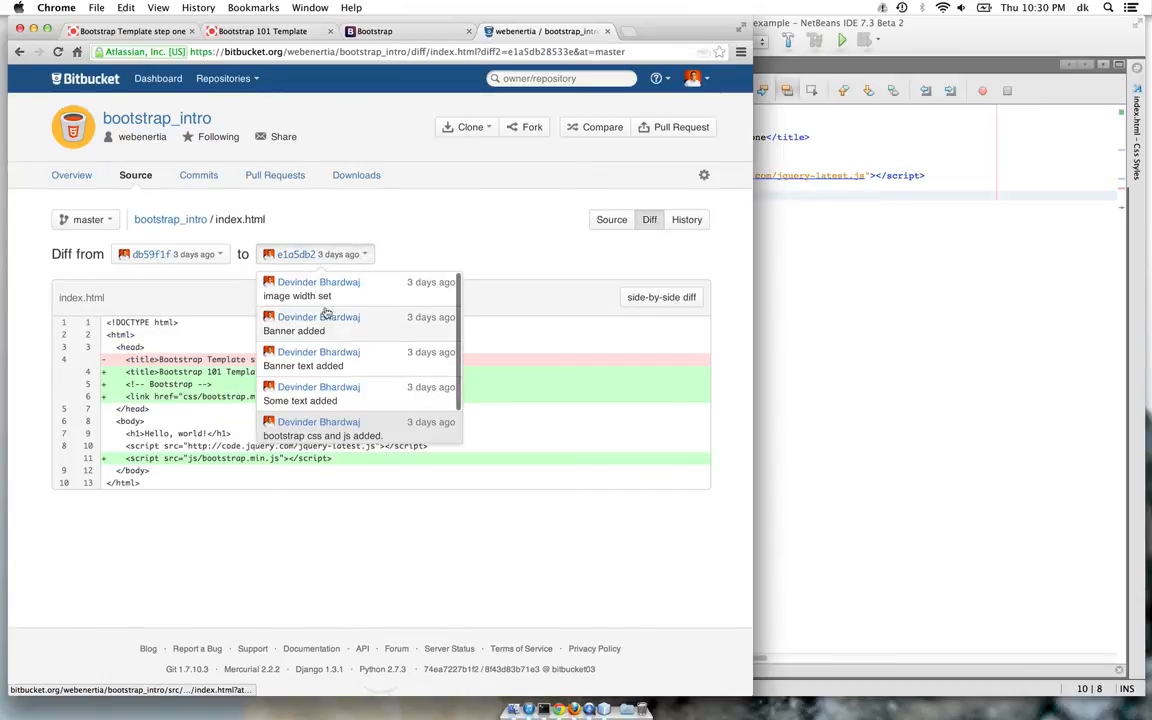
left_click(318, 422)
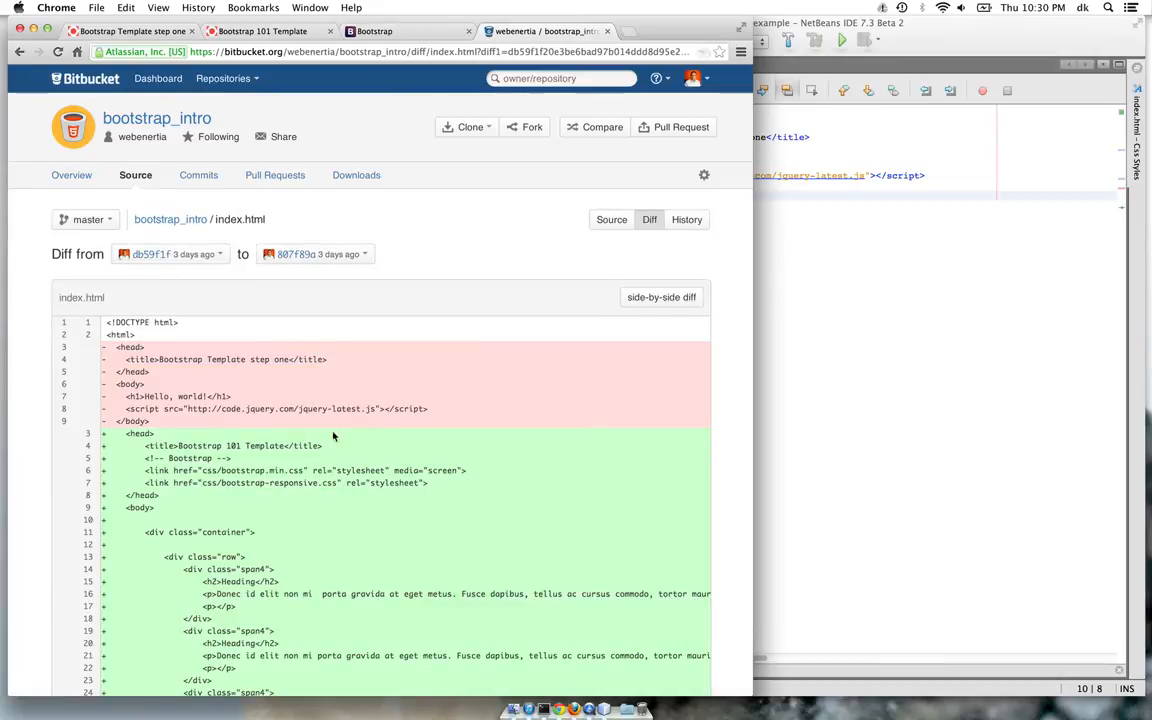
scroll("down", 3)
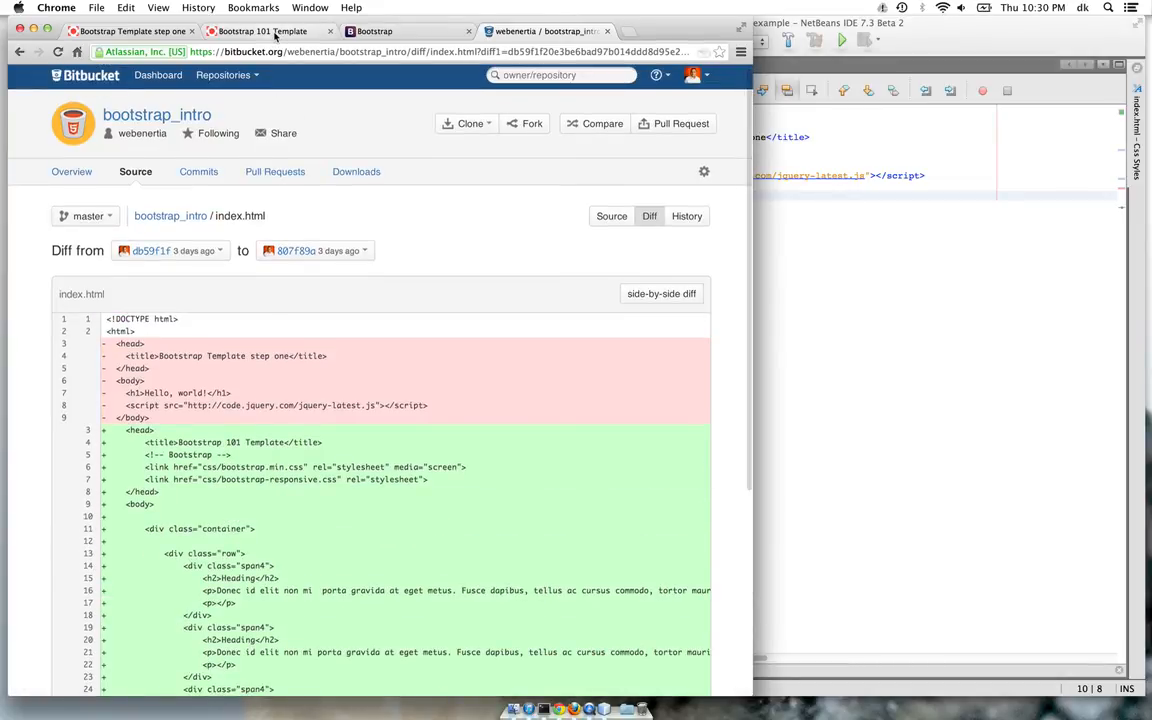
left_click(140, 32)
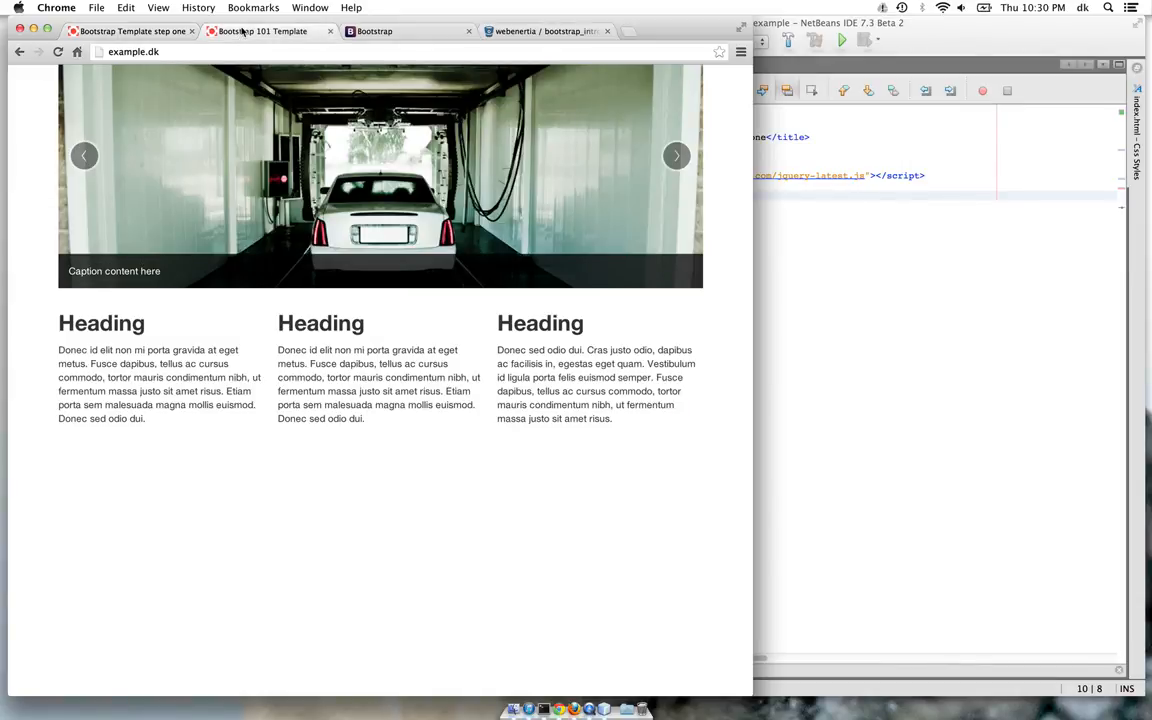
Show the 'Bootstrap Template step one' tab with just Hello, world!
left_click(676, 156)
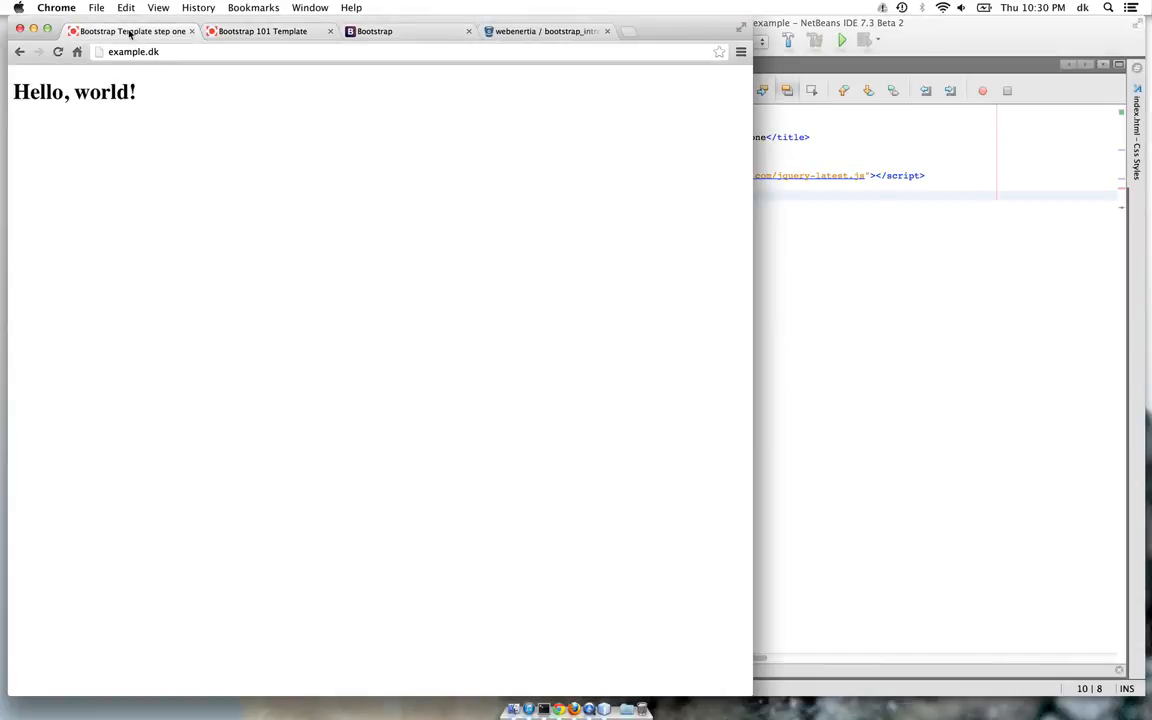
mouse_move(884, 248)
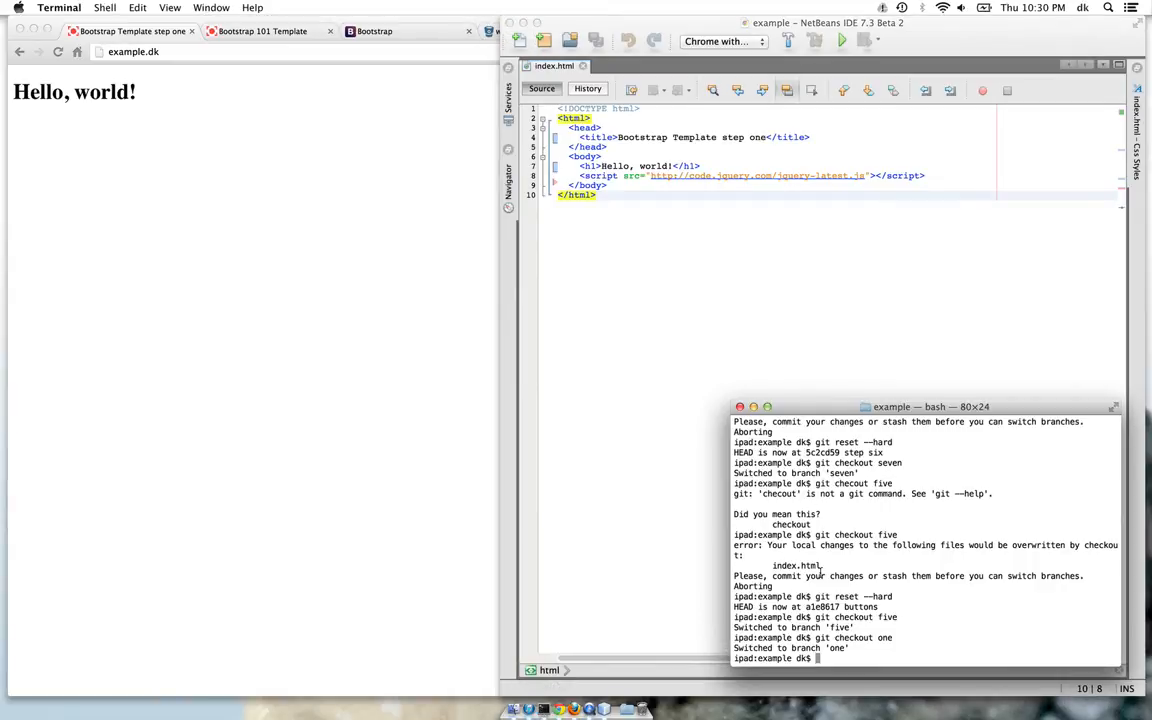
Run git checkout one to restore the step-one template
type("git checkout one")
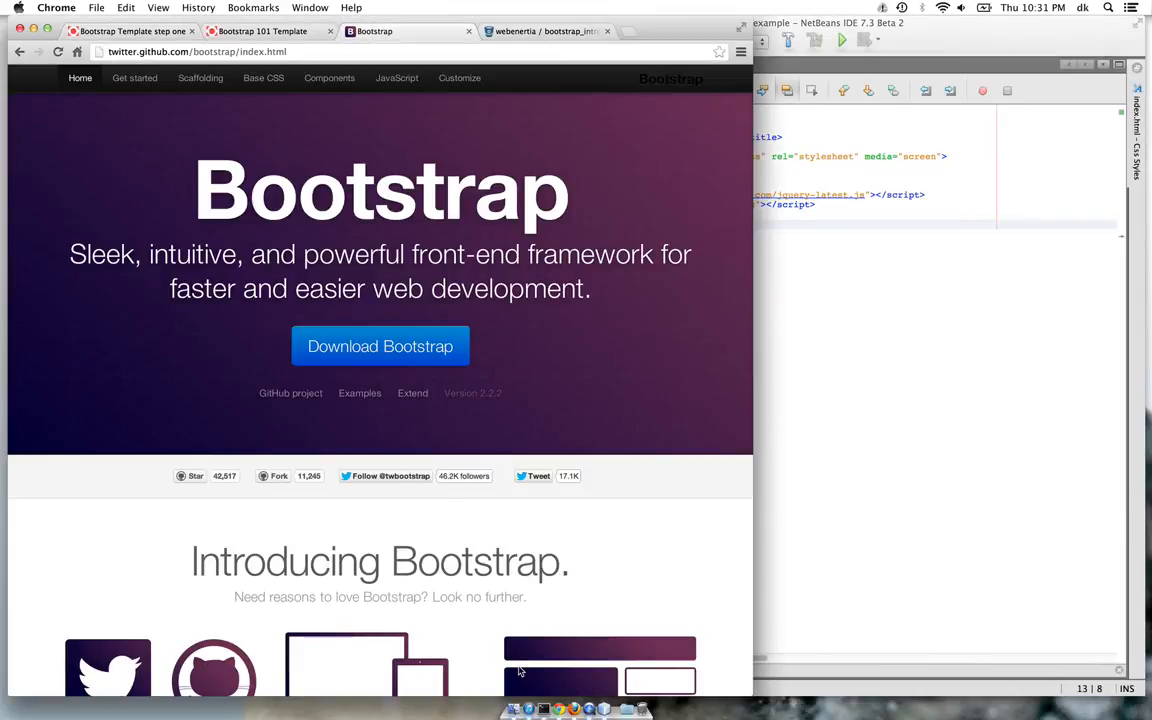
Browse from Downloads into the bootstrap folder's css stylesheets
left_click(518, 712)
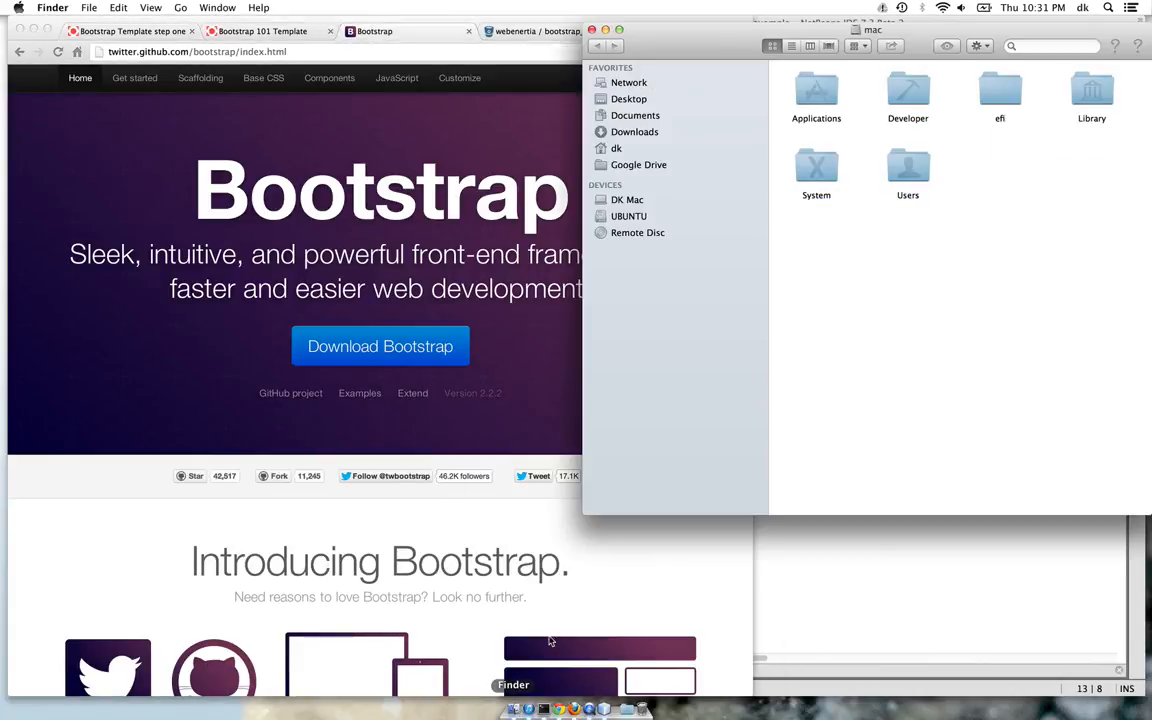
left_click(636, 114)
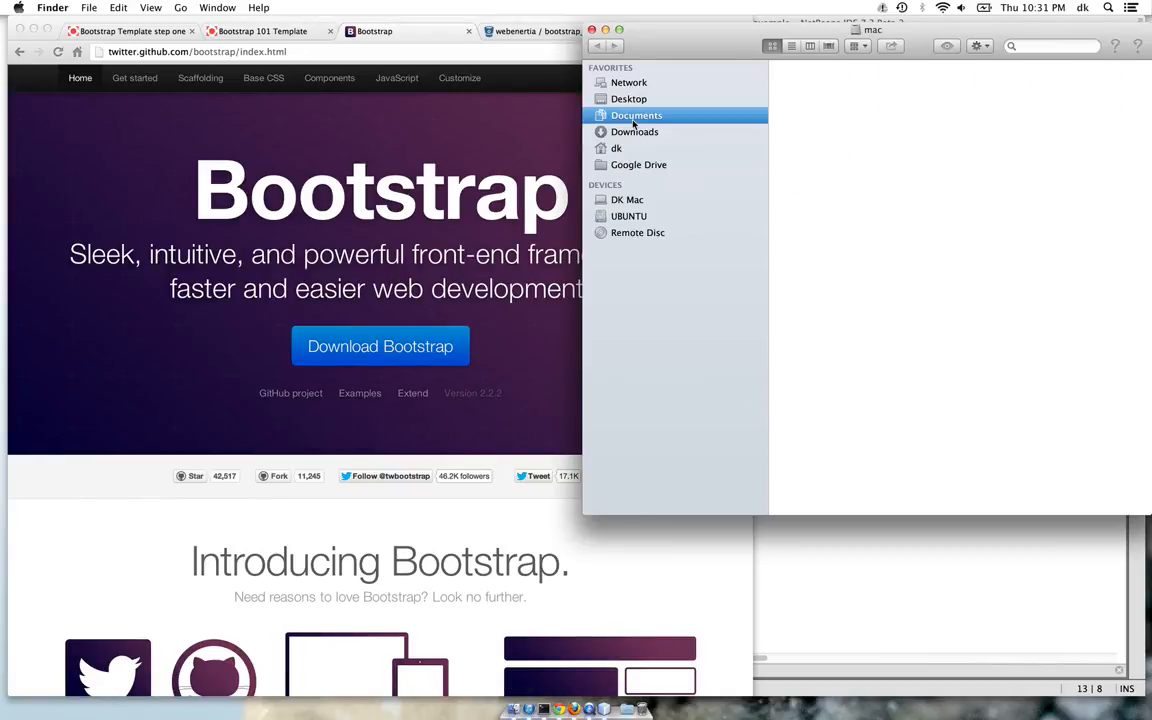
left_click(636, 132)
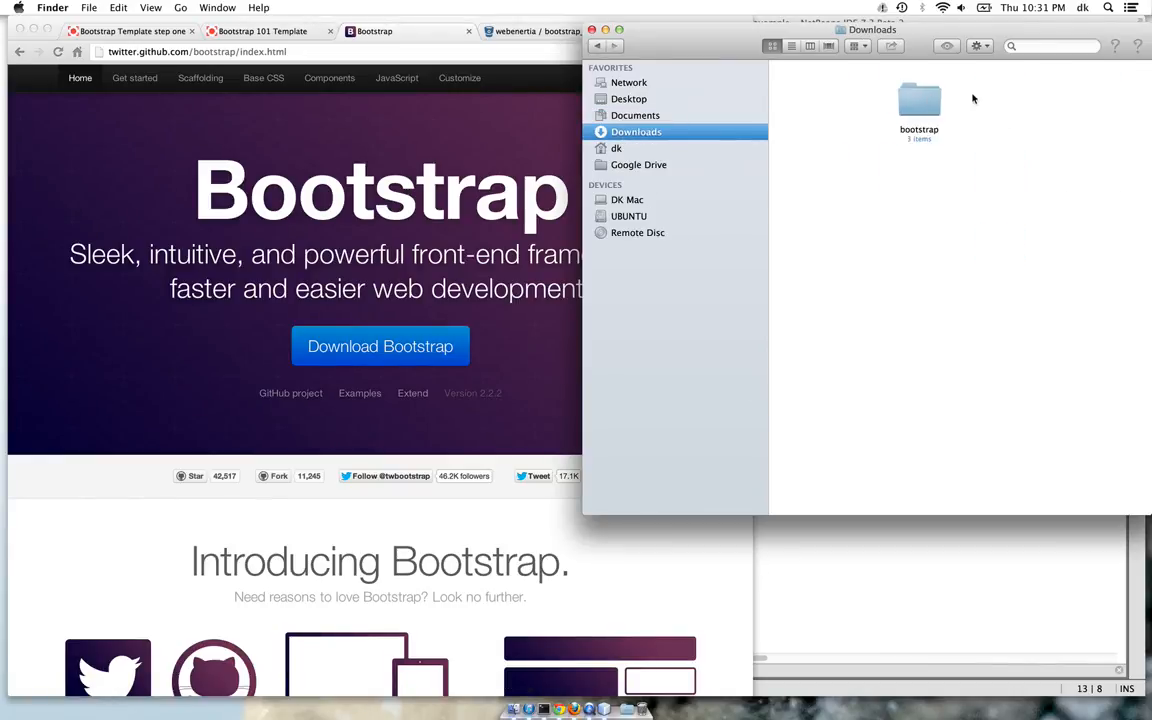
double_click(918, 104)
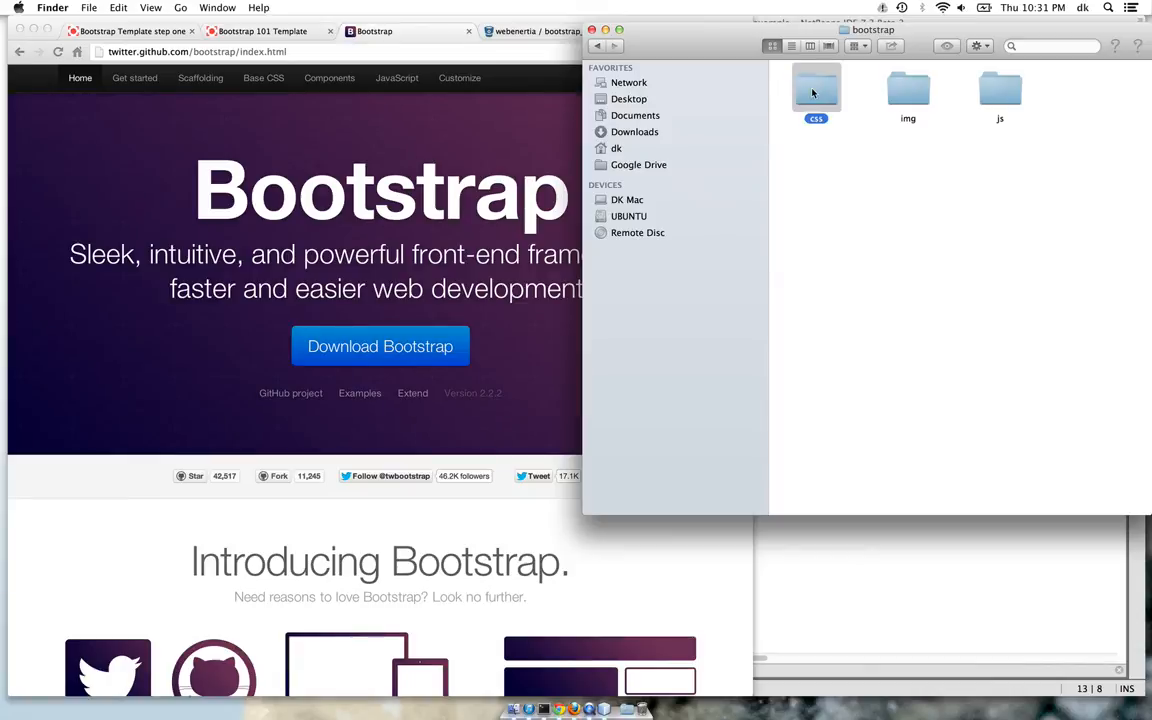
double_click(816, 90)
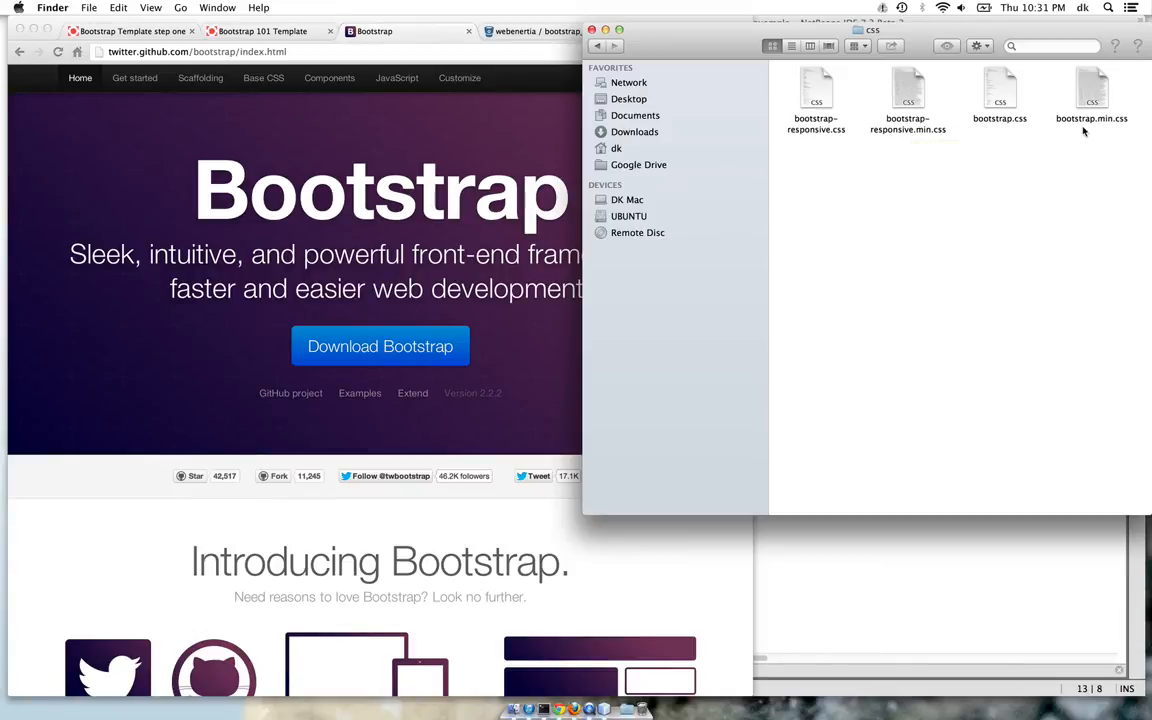
mouse_move(730, 104)
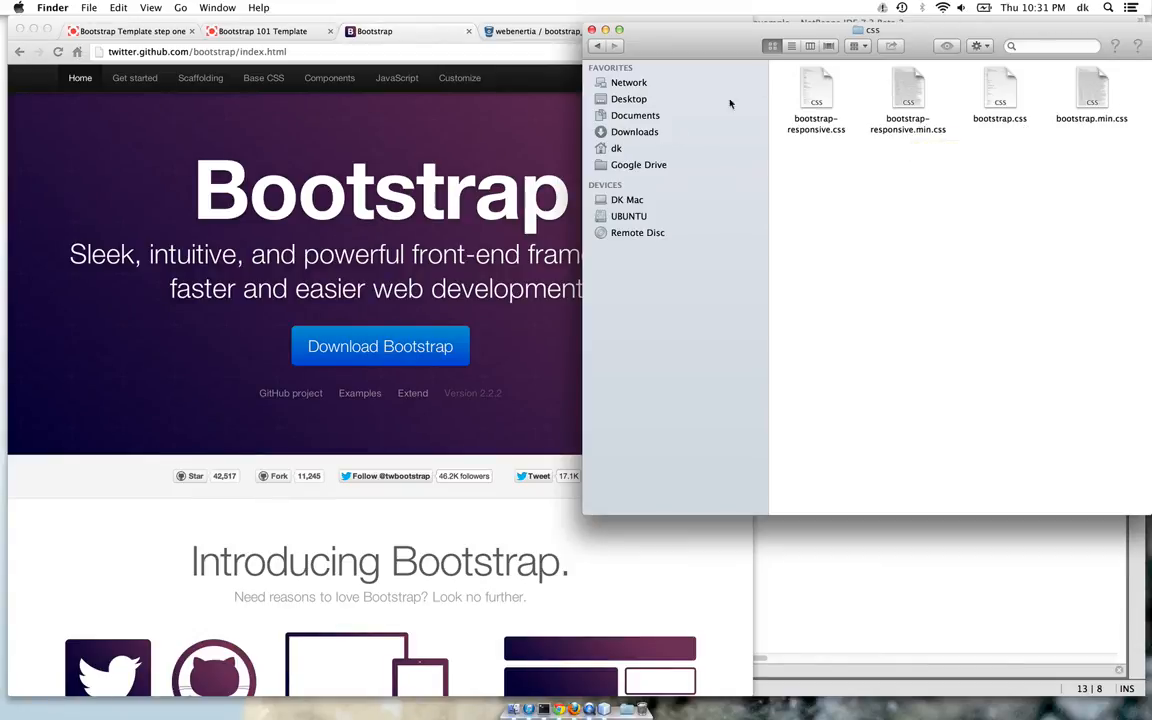
Go back and show the js folder with bootstrap.js and bootstrap.min.js
left_click(594, 48)
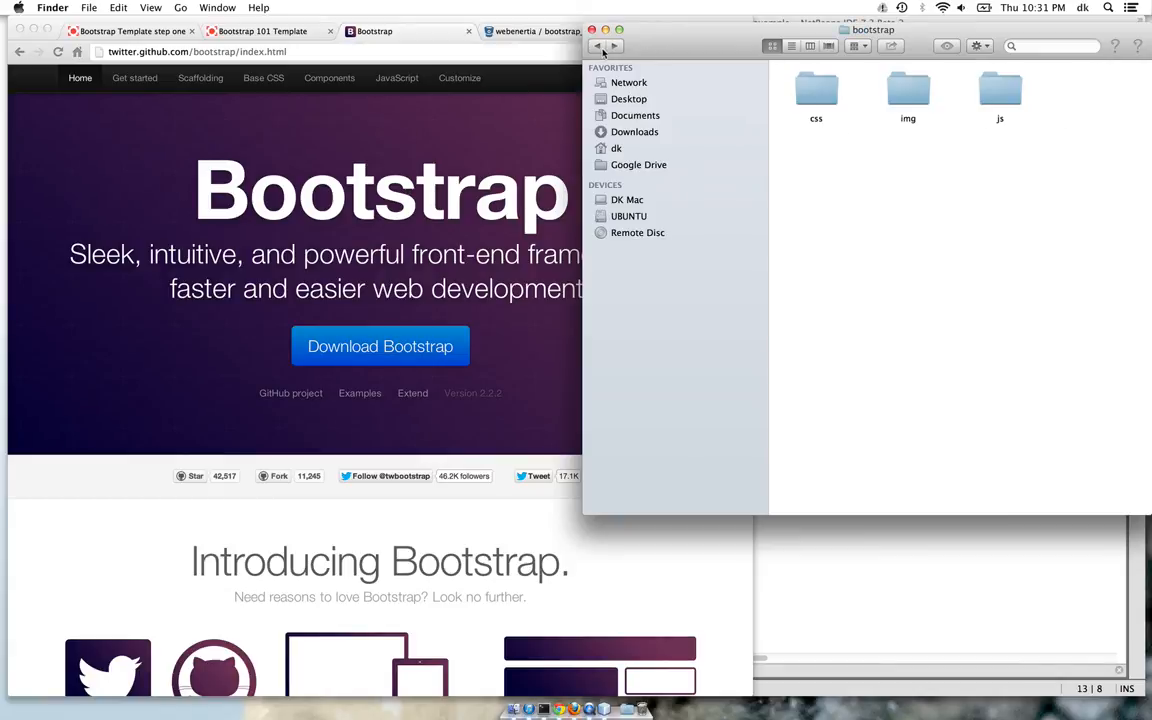
double_click(1000, 90)
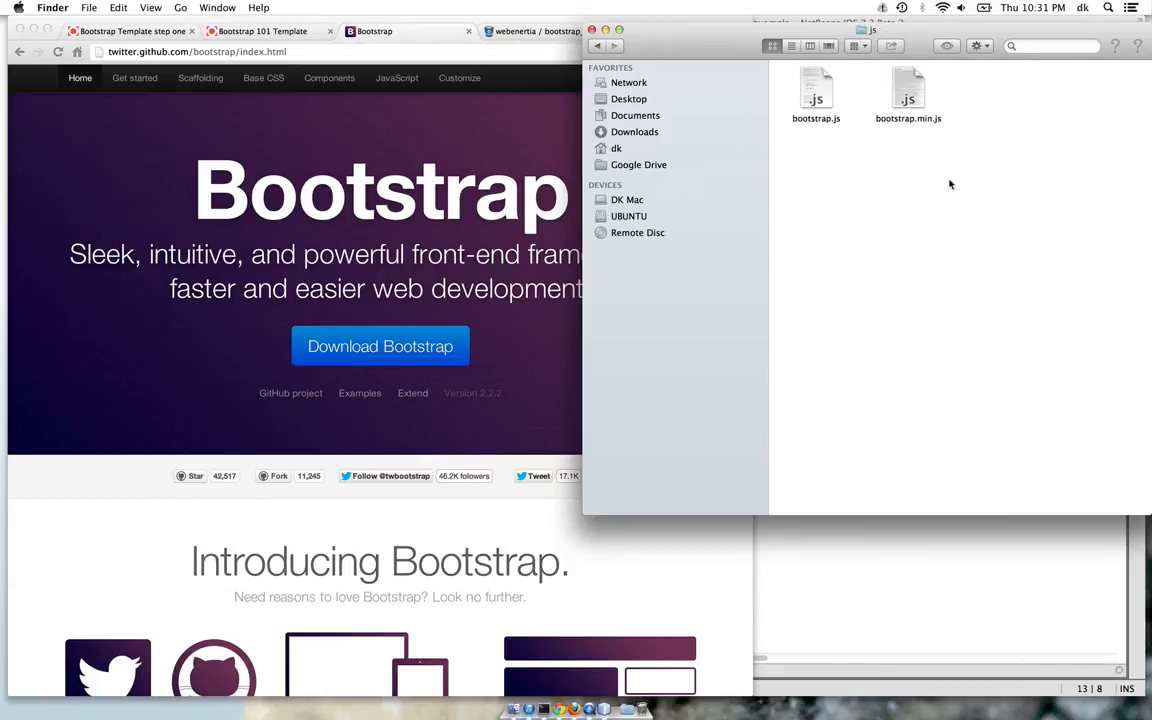
mouse_move(938, 130)
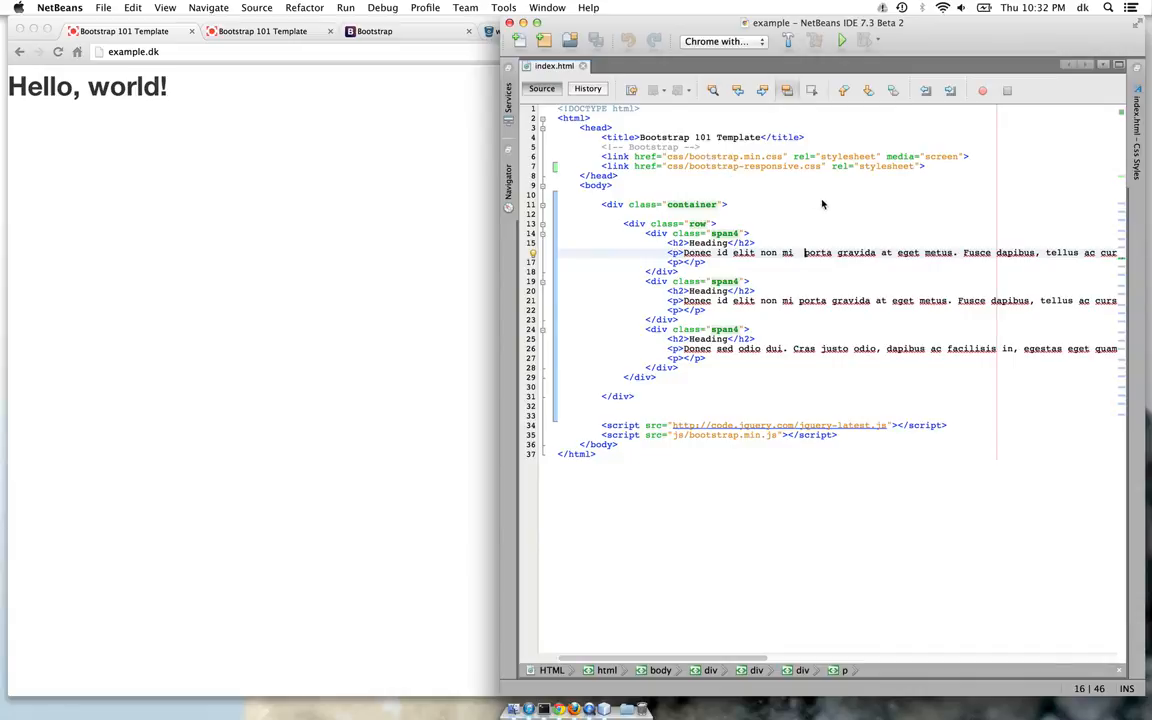
mouse_move(768, 166)
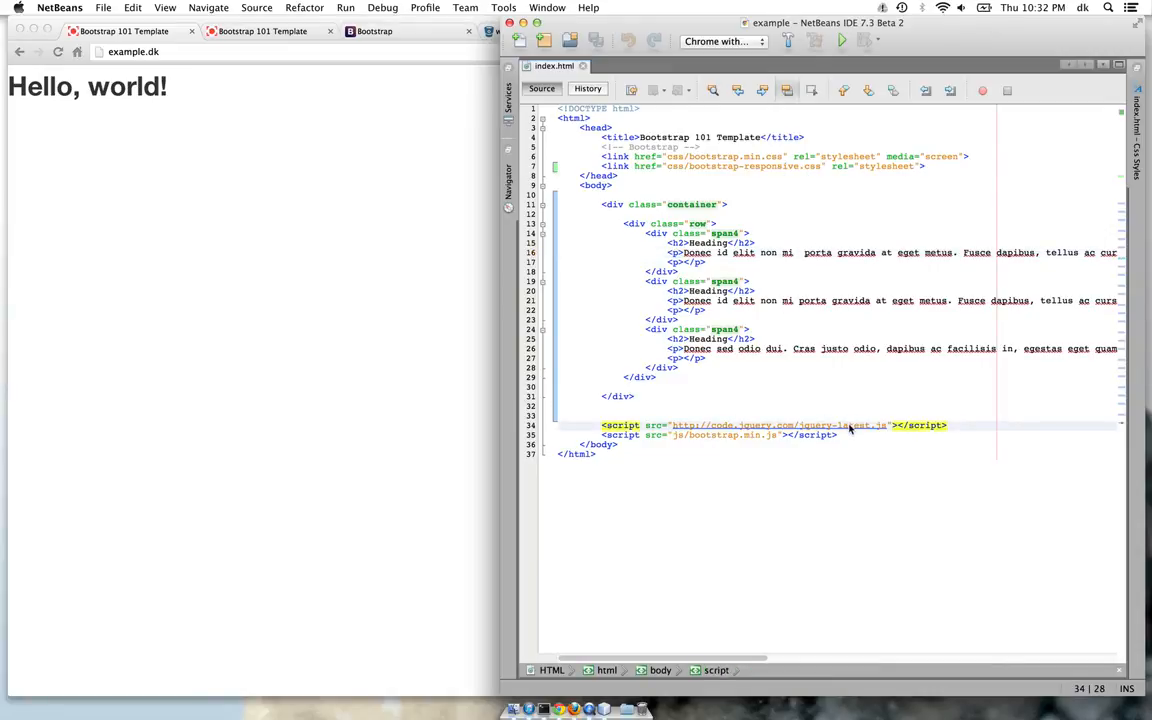
Review the three span4 heading columns and the jQuery and bootstrap.min.js script includes
left_click(744, 436)
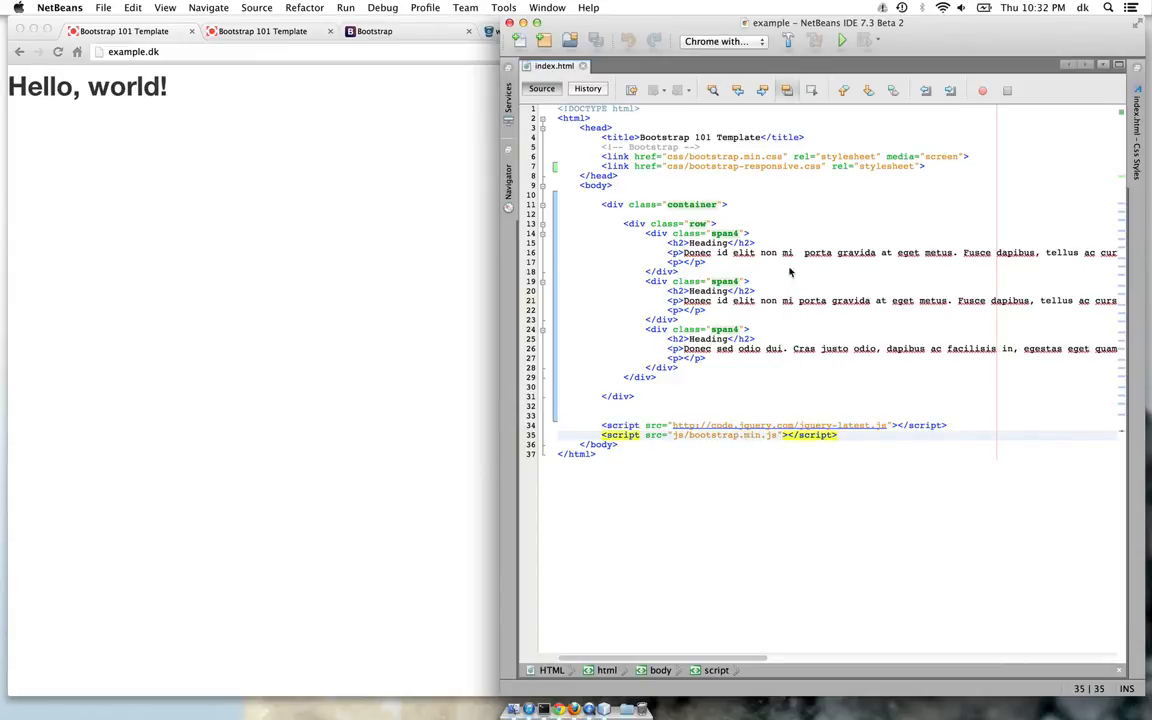
mouse_move(790, 216)
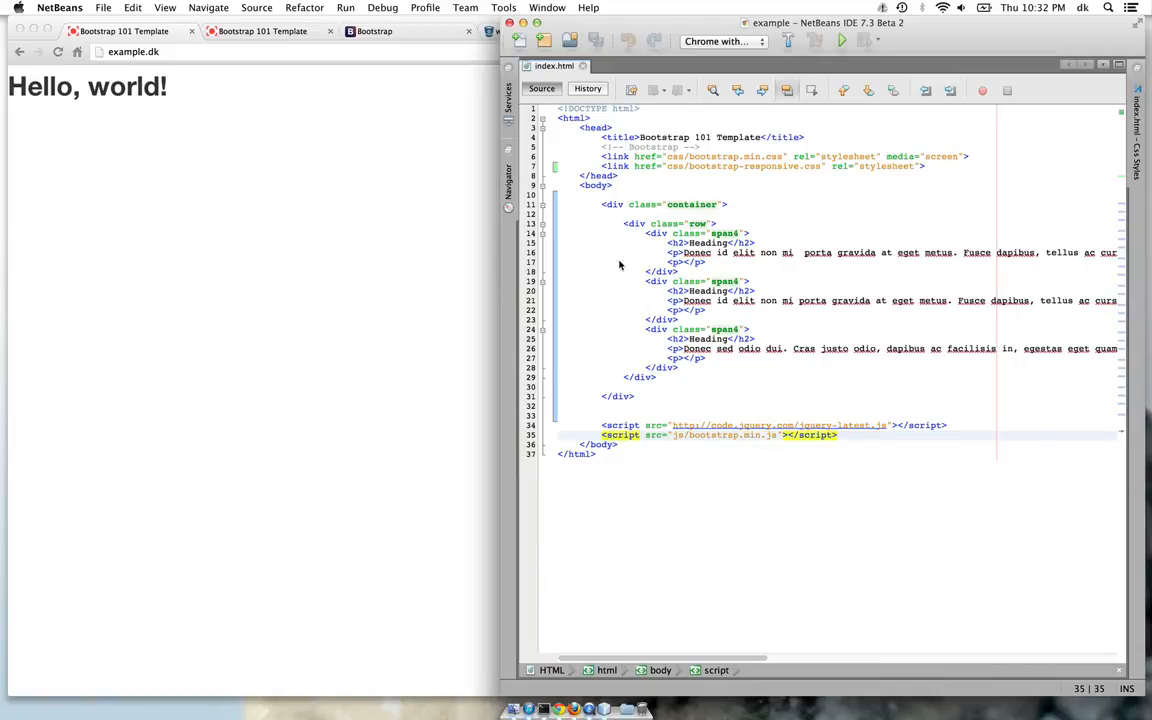
left_click(604, 204)
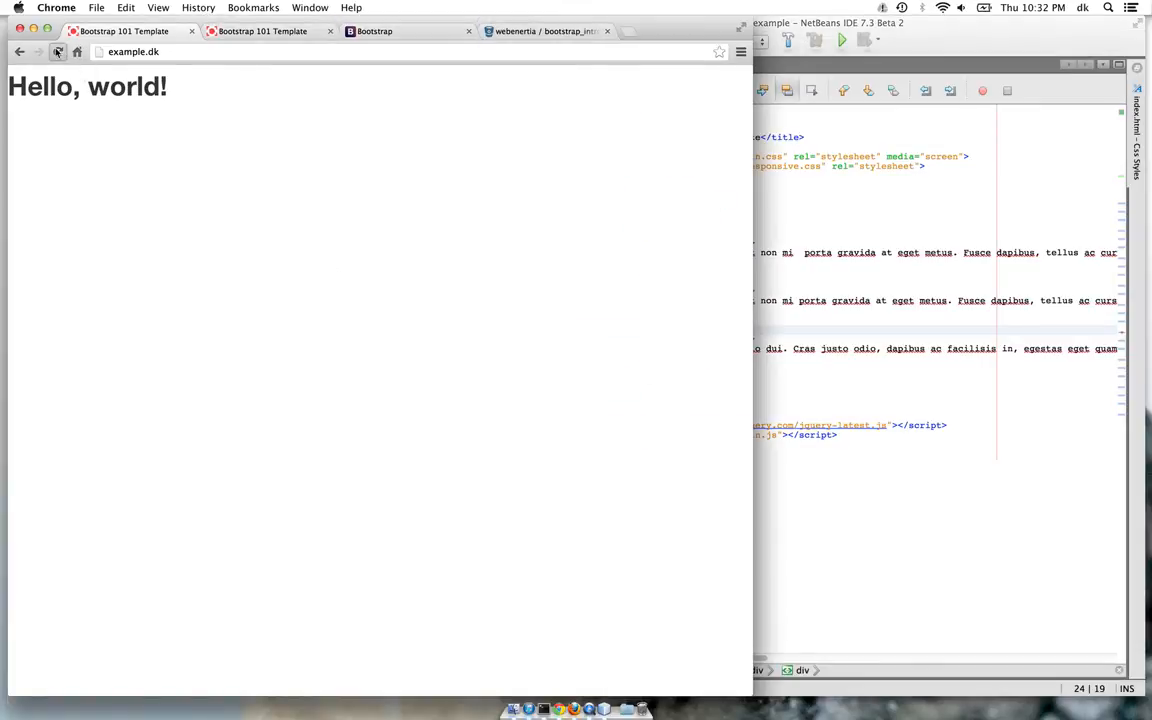
Reload example.dk to render the three side-by-side Heading columns
left_click(56, 52)
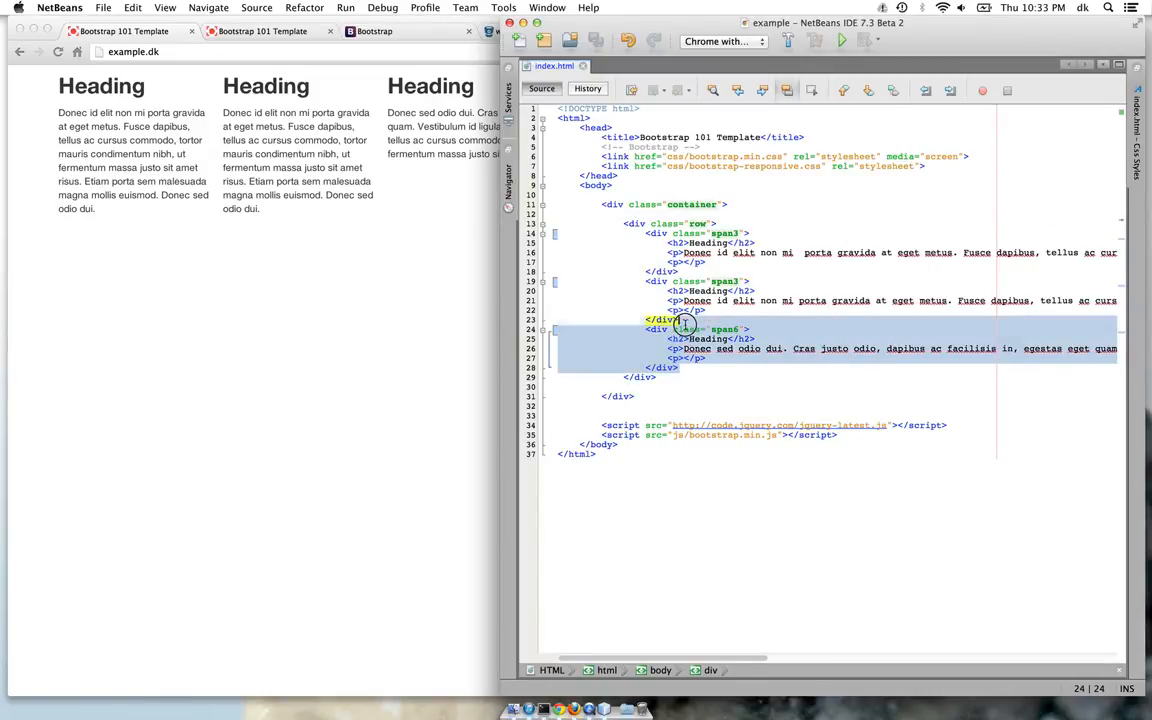
Remove the third heading column, leaving a narrow and a wide column
key("Delete")
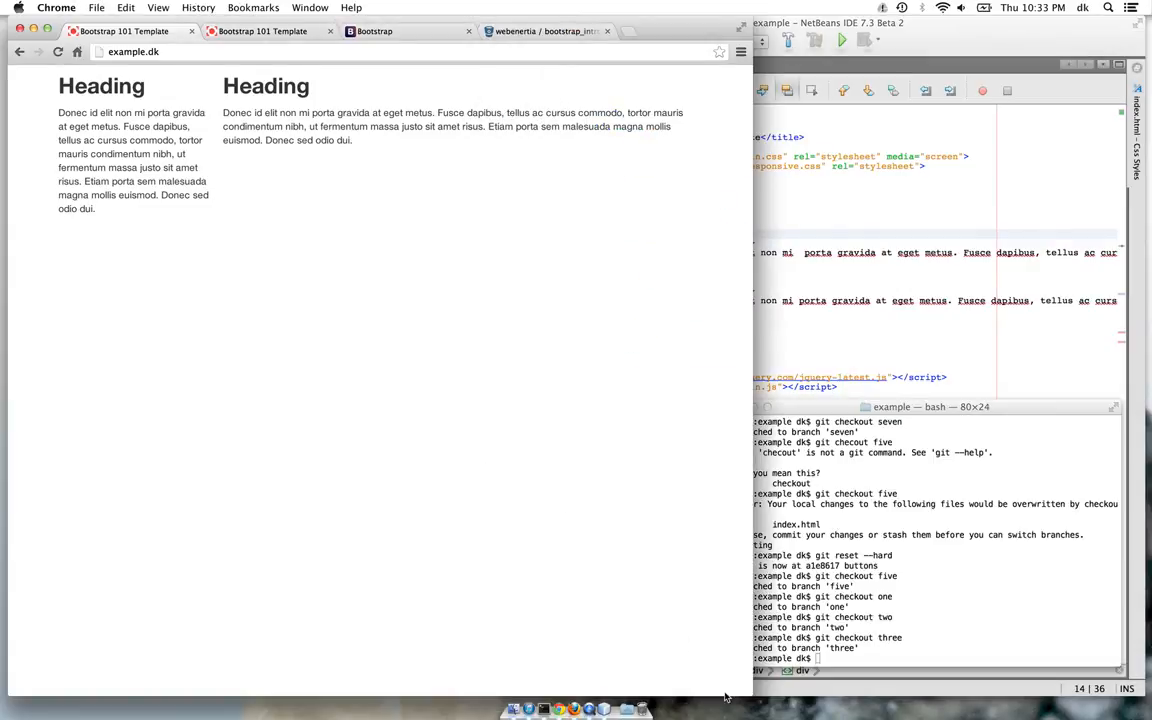
mouse_move(750, 698)
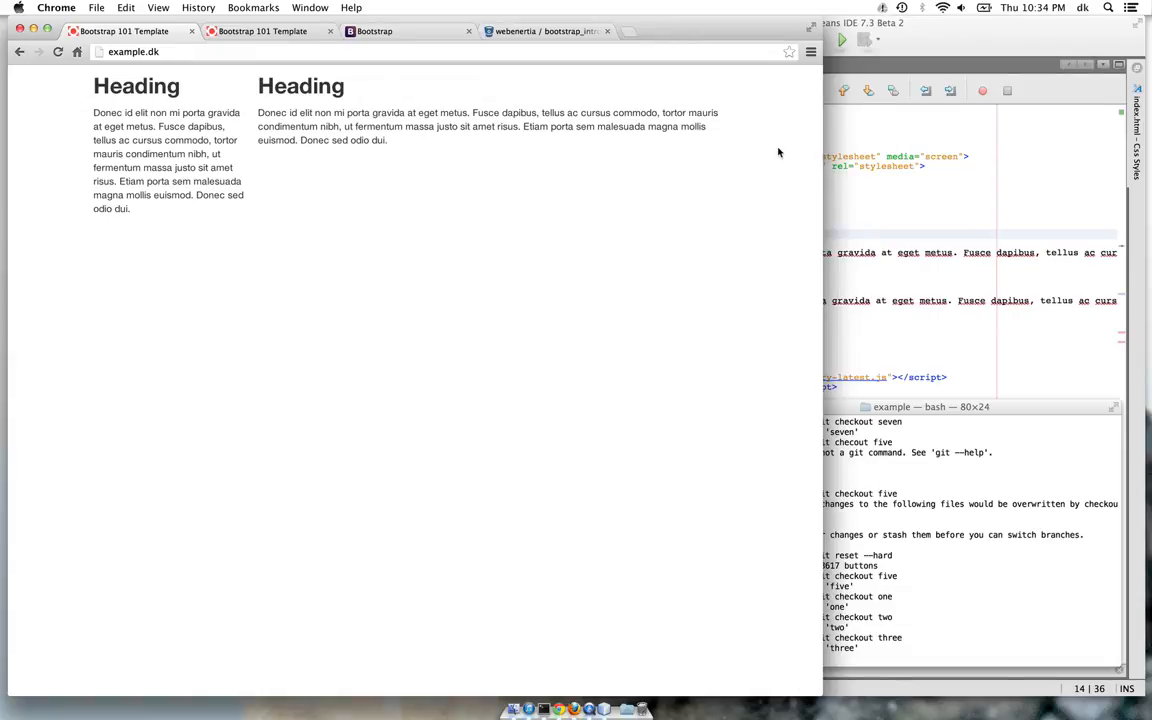
mouse_move(940, 254)
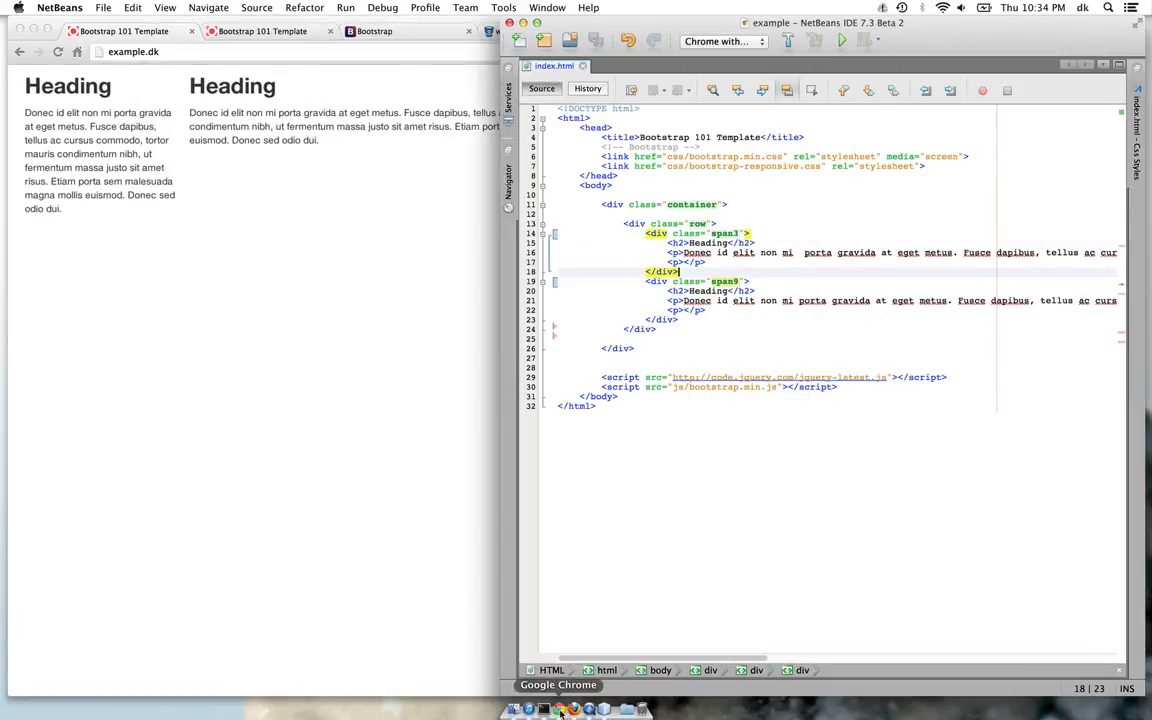
Add a hero-unit 'Layout Playground' with 'Only for geeks.' tagline above three span4 columns
left_click(558, 706)
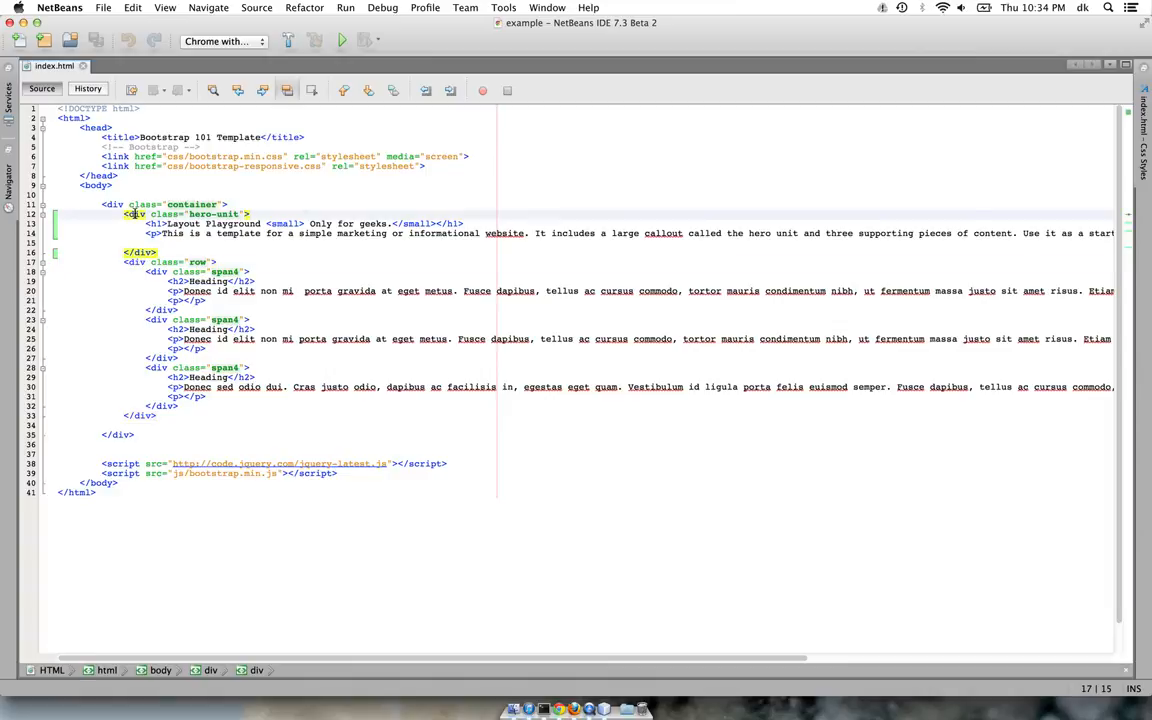
left_click(180, 214)
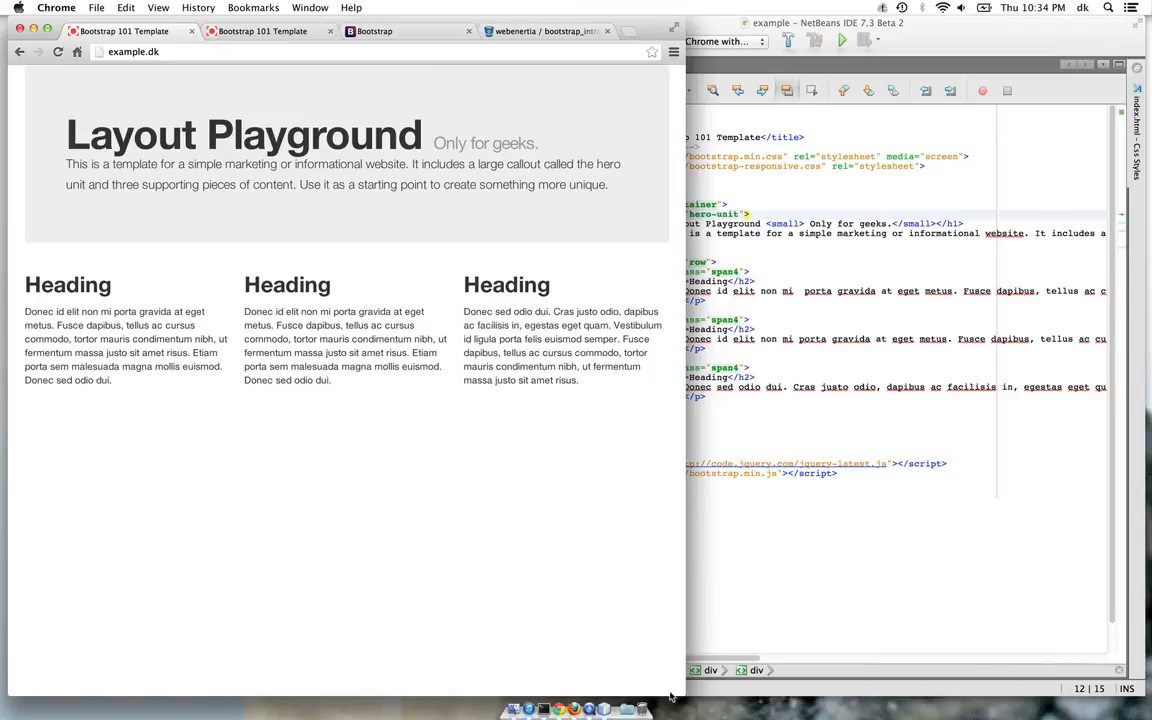
mouse_move(680, 692)
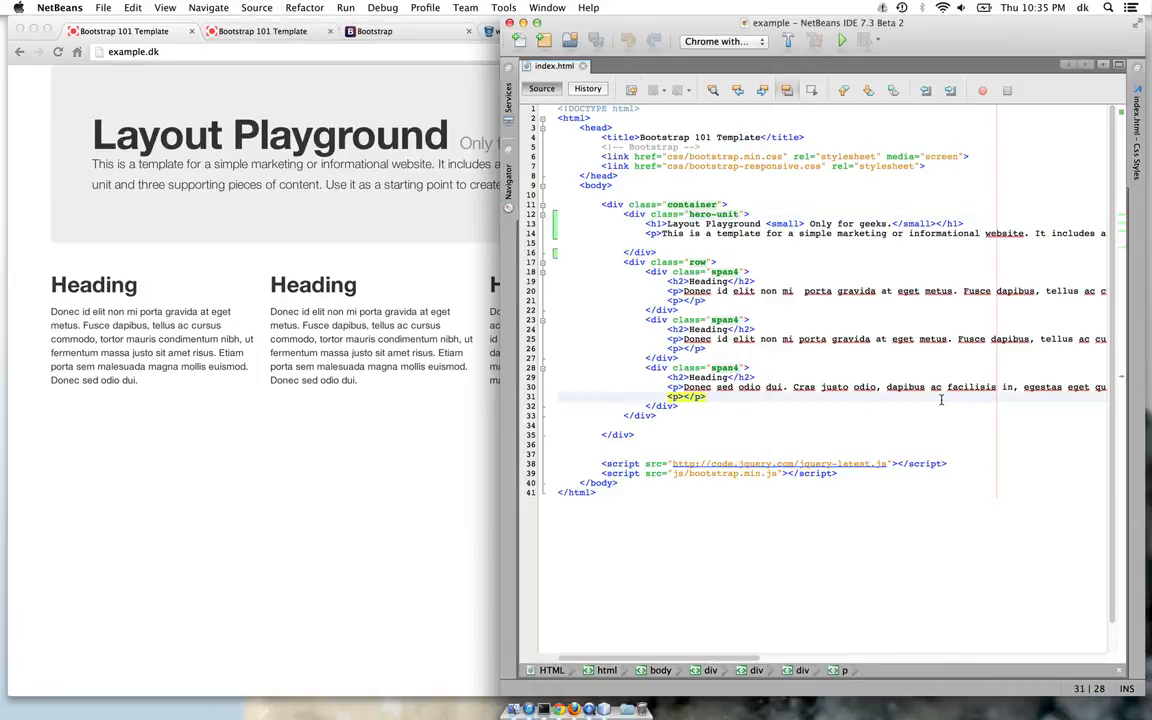
Review the carousel-inner item divs with captions and the previous/next carousel-control anchors
left_click(532, 704)
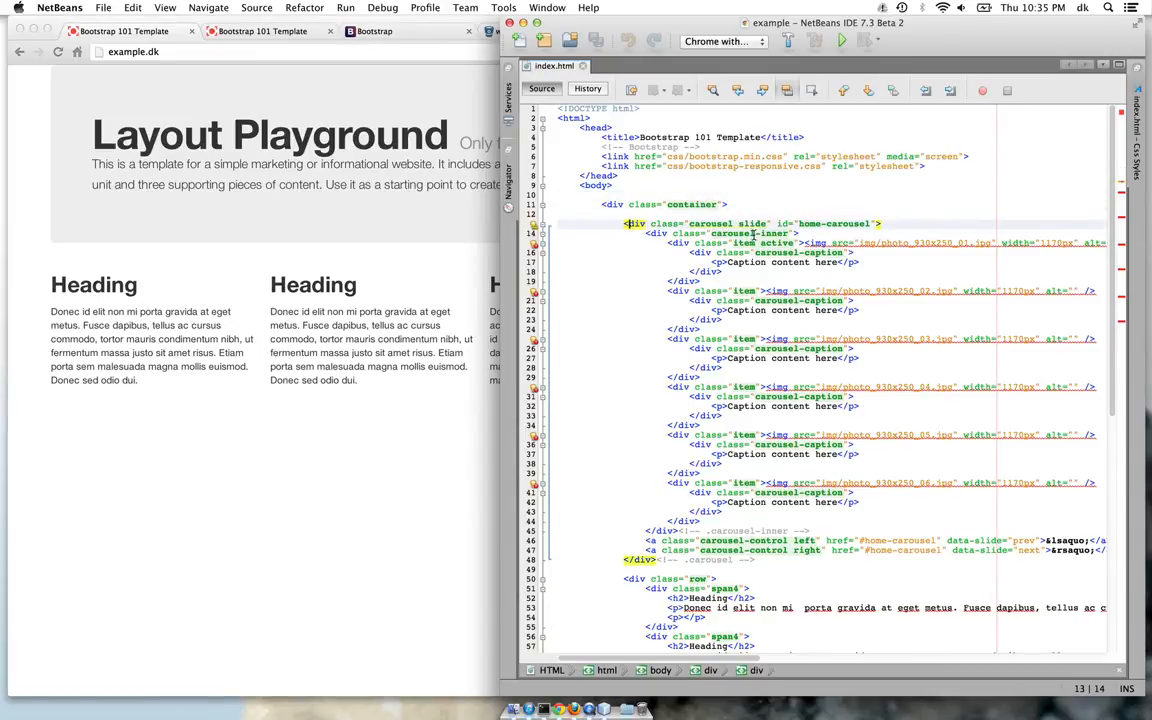
scroll("down", 3)
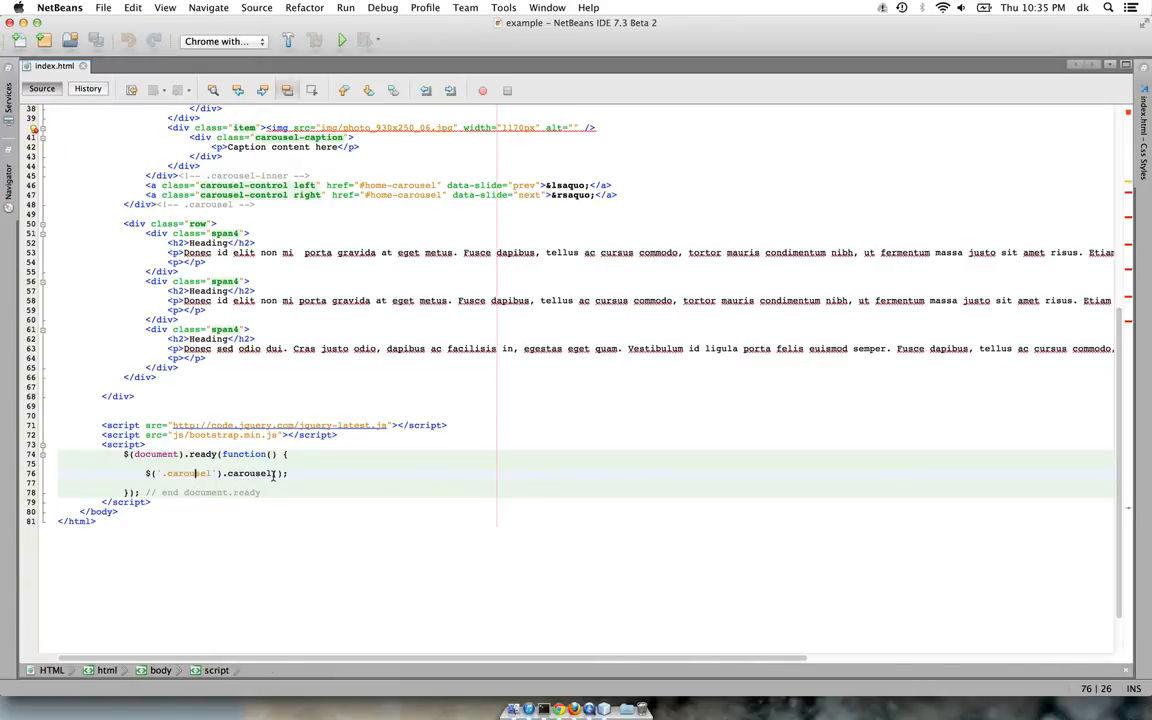
scroll("up", 3)
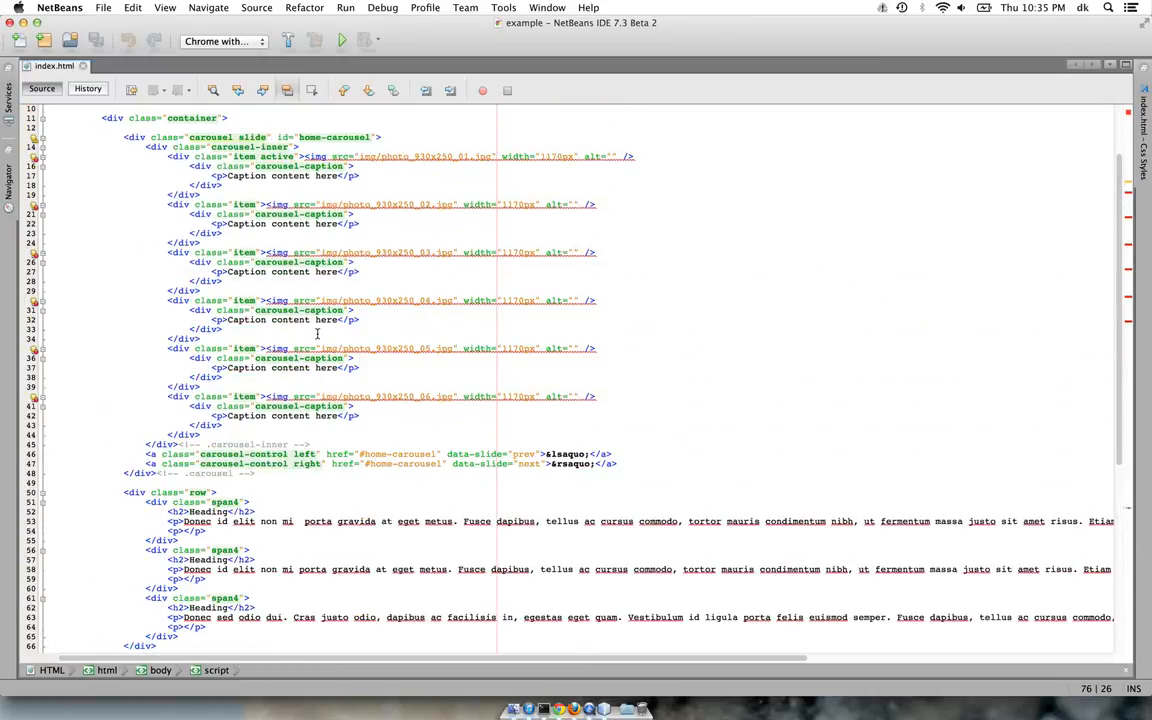
mouse_move(160, 148)
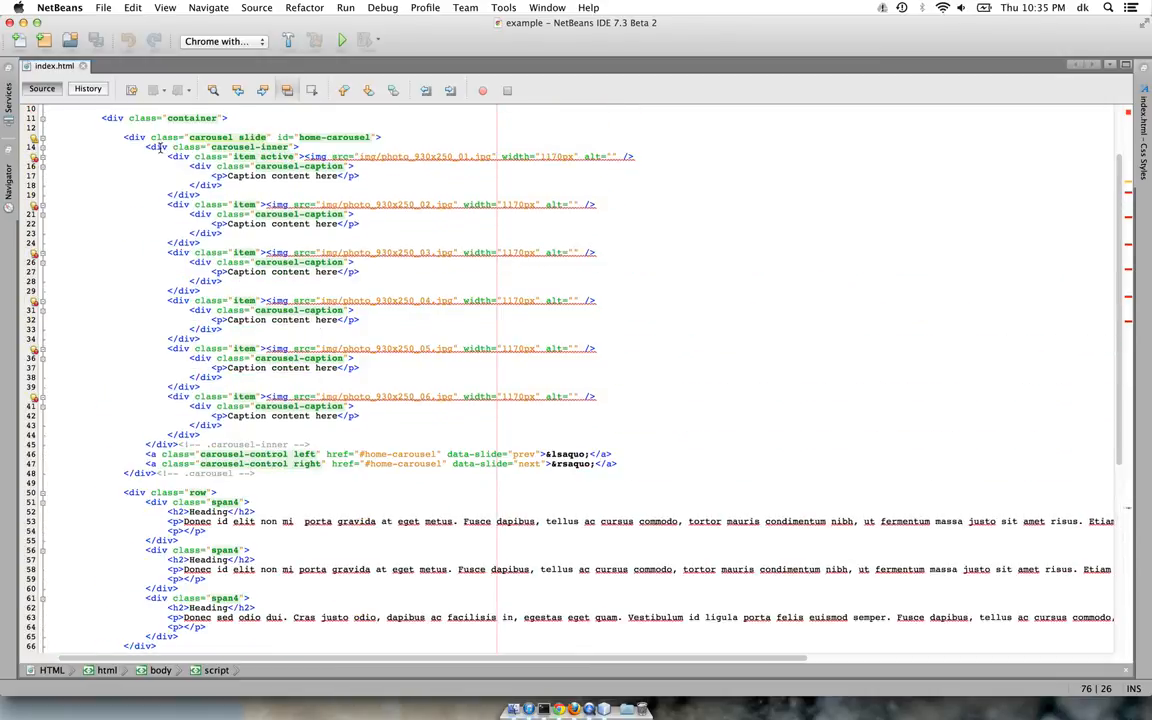
left_click(160, 146)
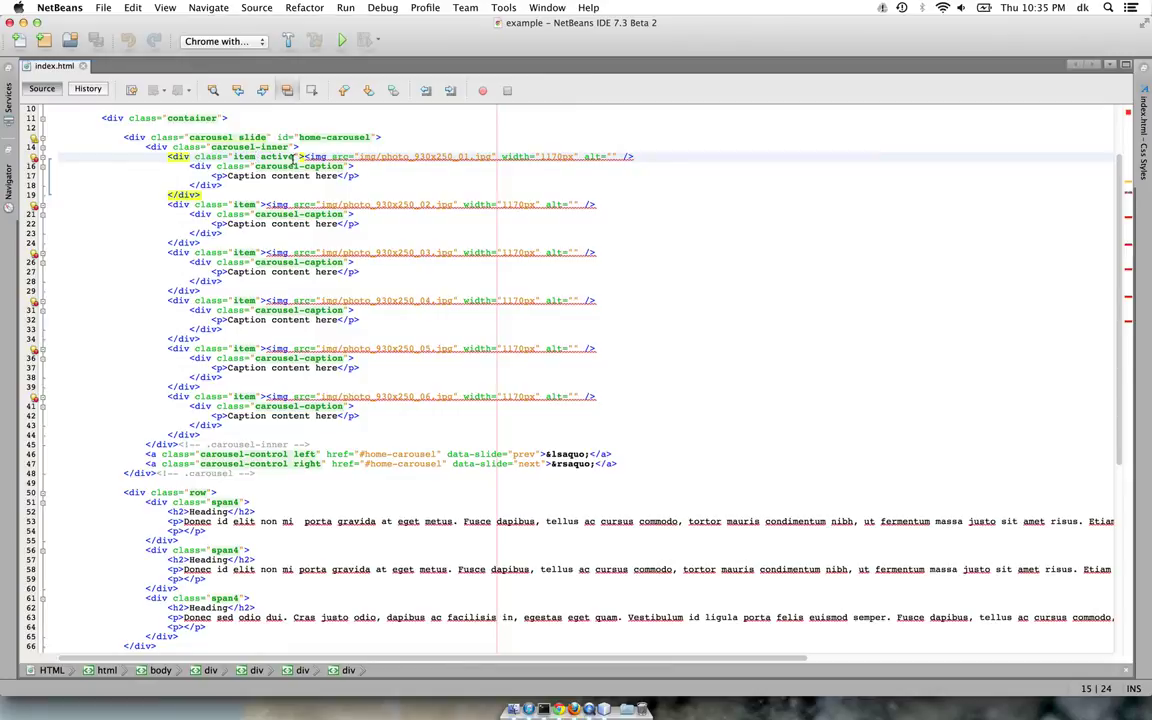
mouse_move(314, 156)
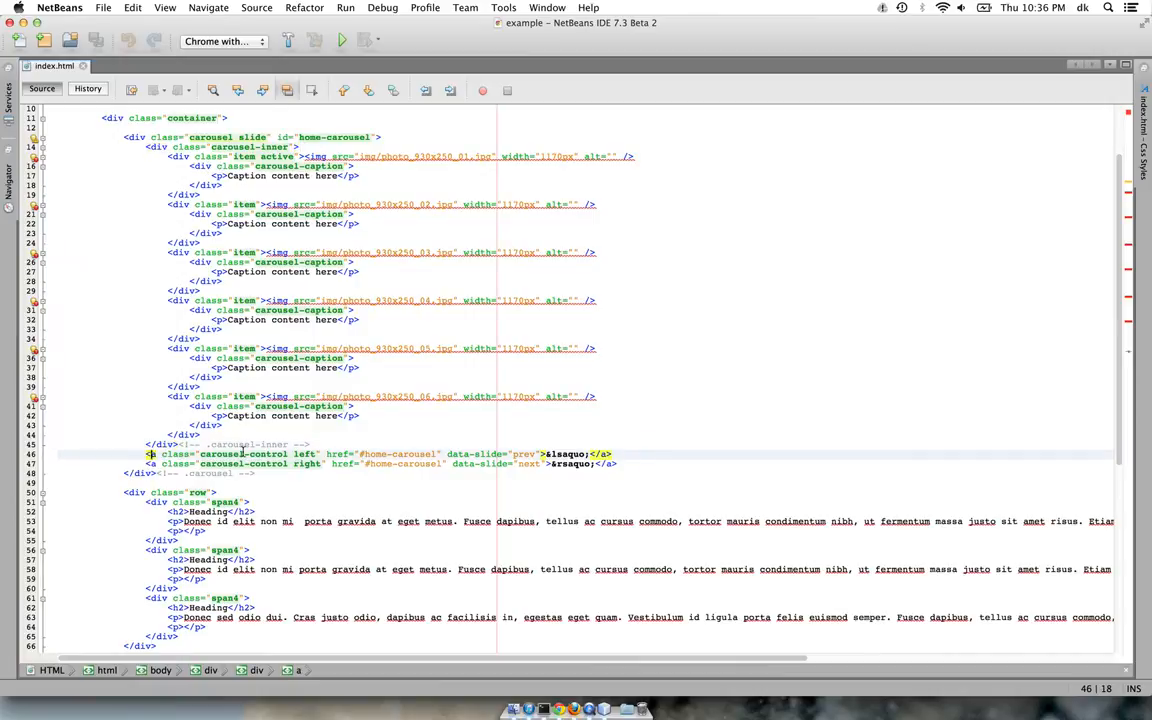
mouse_move(278, 458)
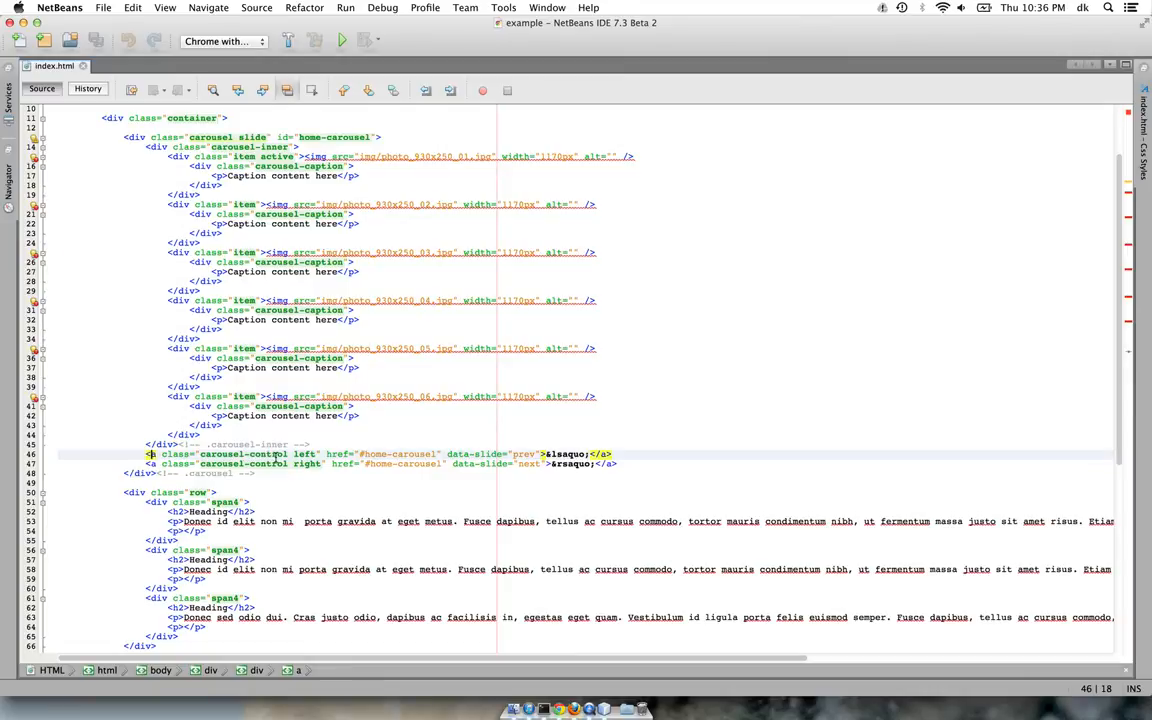
mouse_move(312, 464)
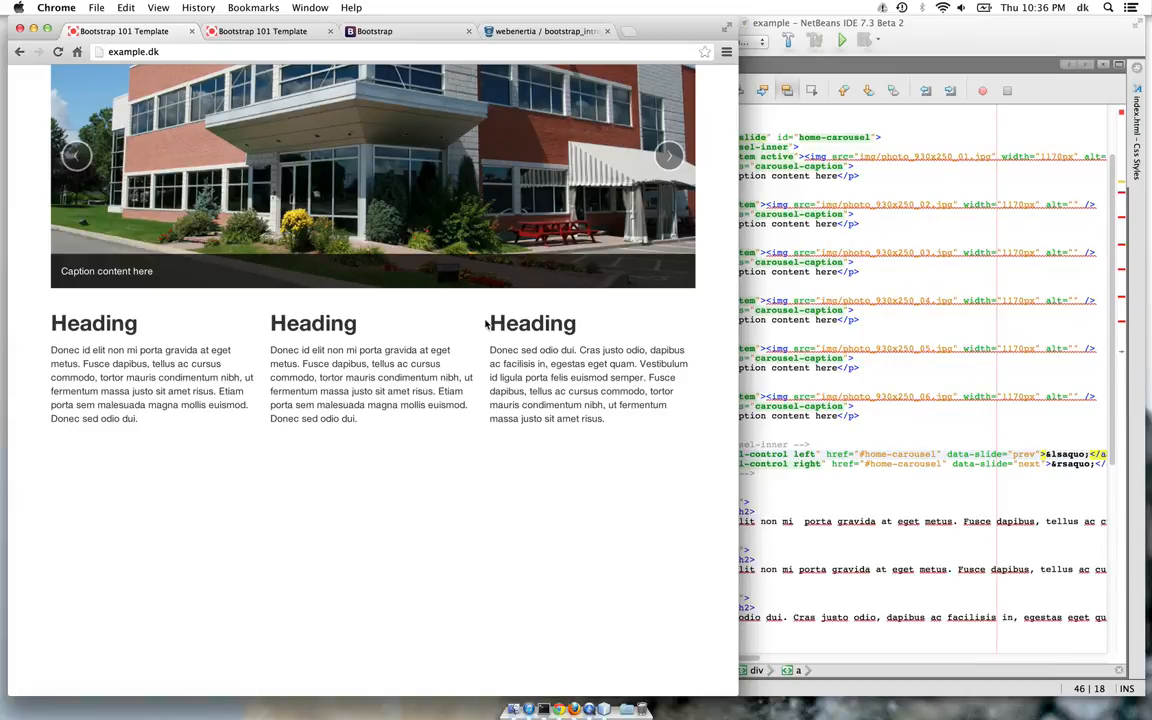
mouse_move(616, 508)
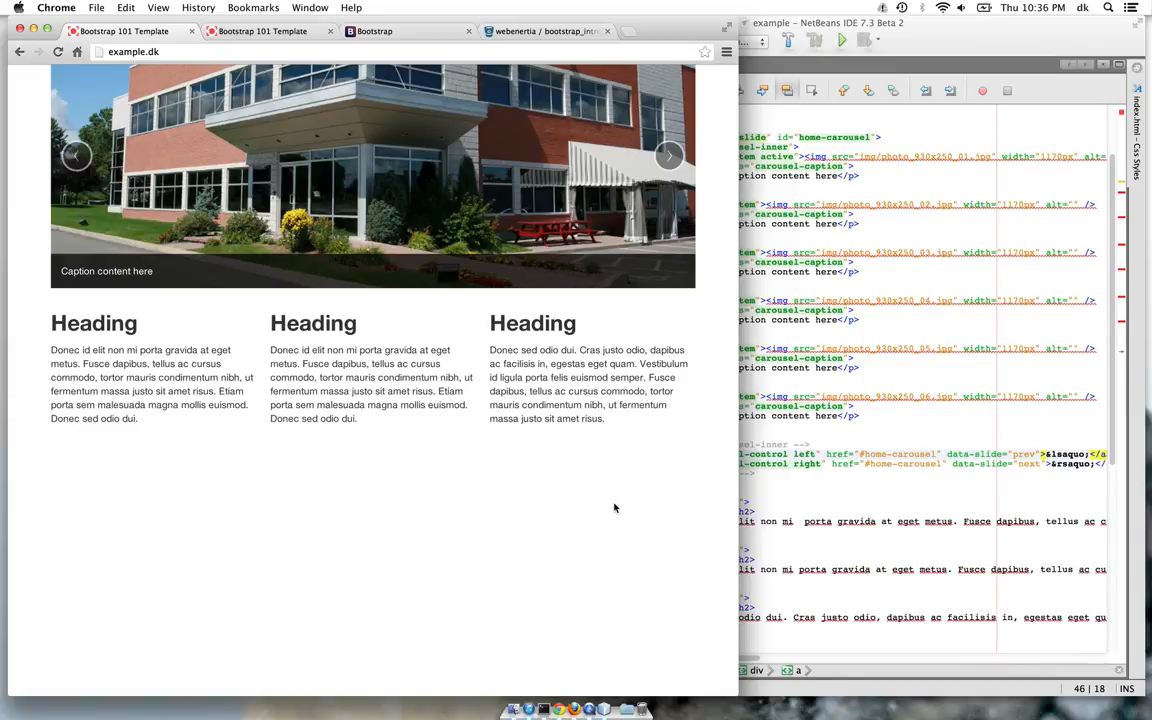
Advance the hero carousel two slides forward using the right arrow in Chrome
left_click(668, 156)
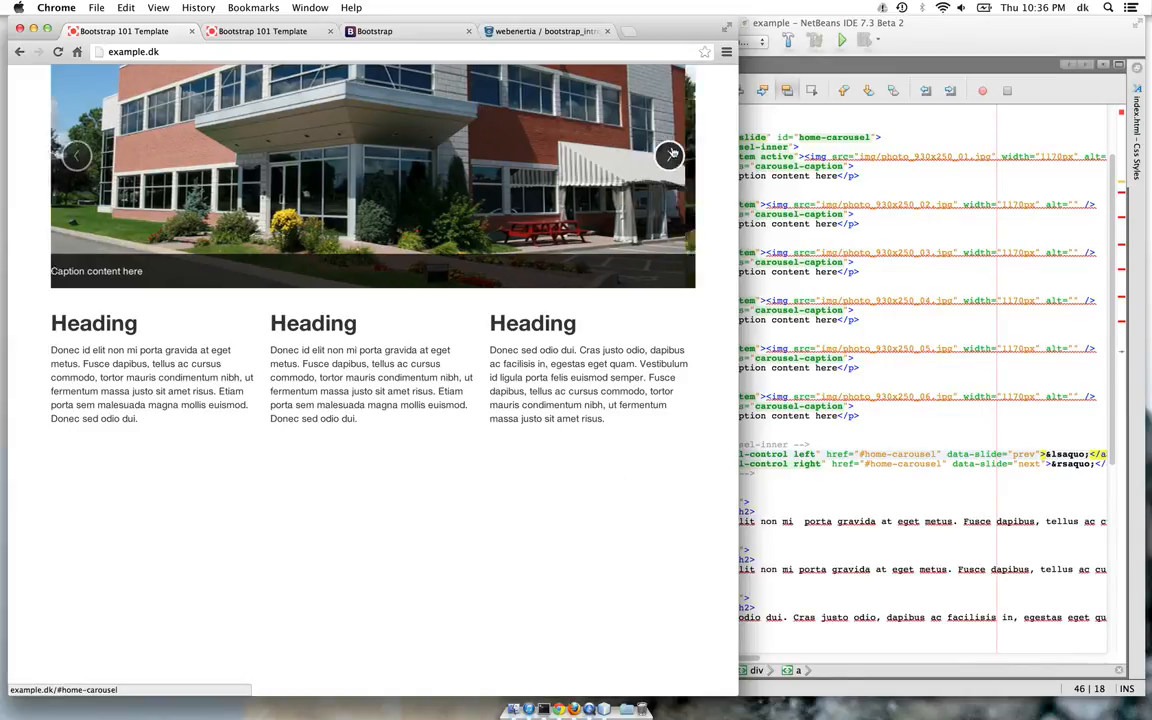
left_click(668, 156)
type("git checkout f")
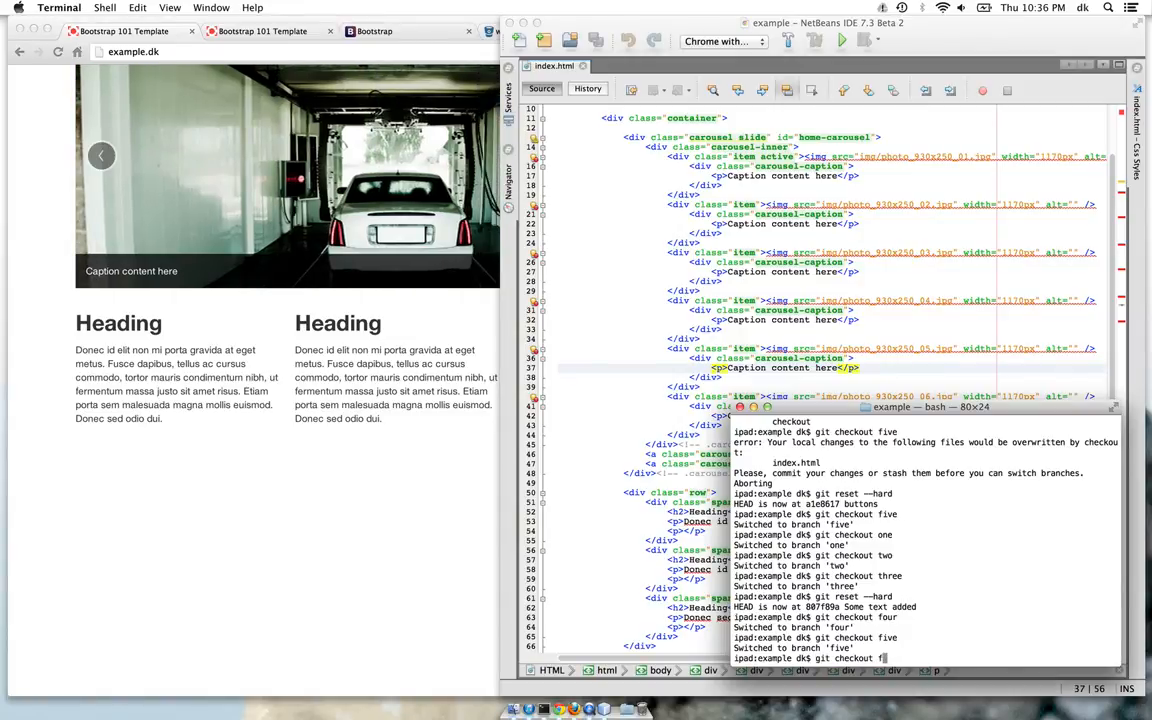
Check out branch 'five' in Terminal and focus index.html with the added offset heading rows
key("Return")
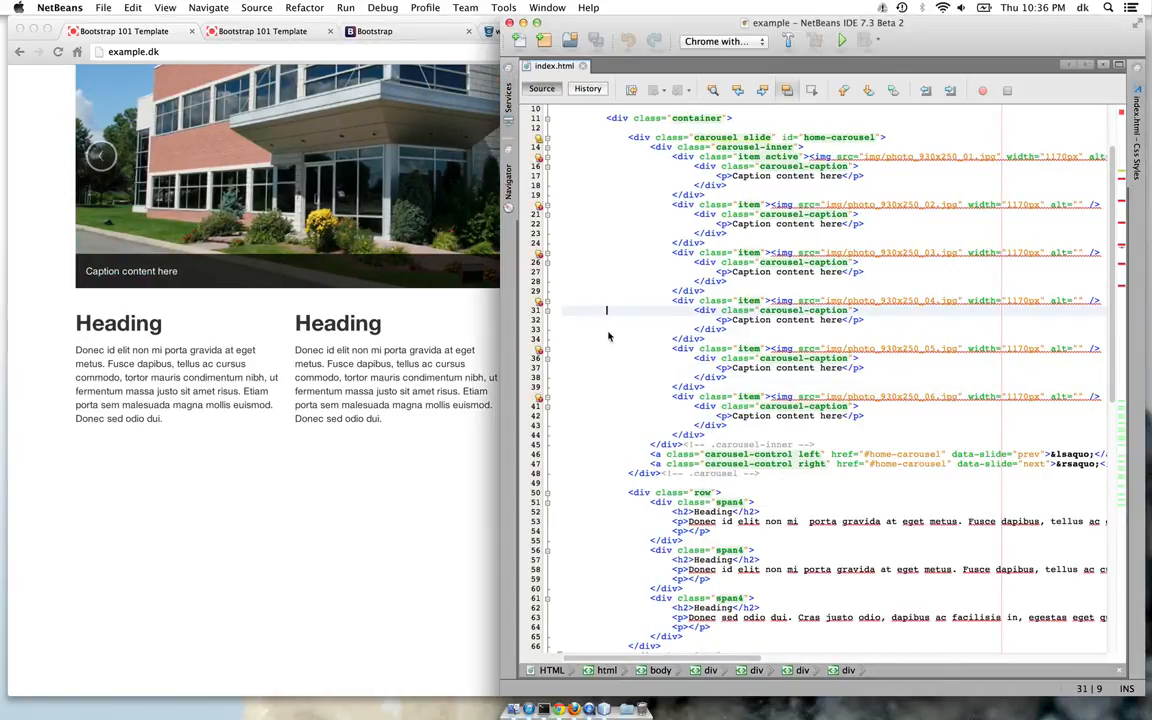
left_click(540, 708)
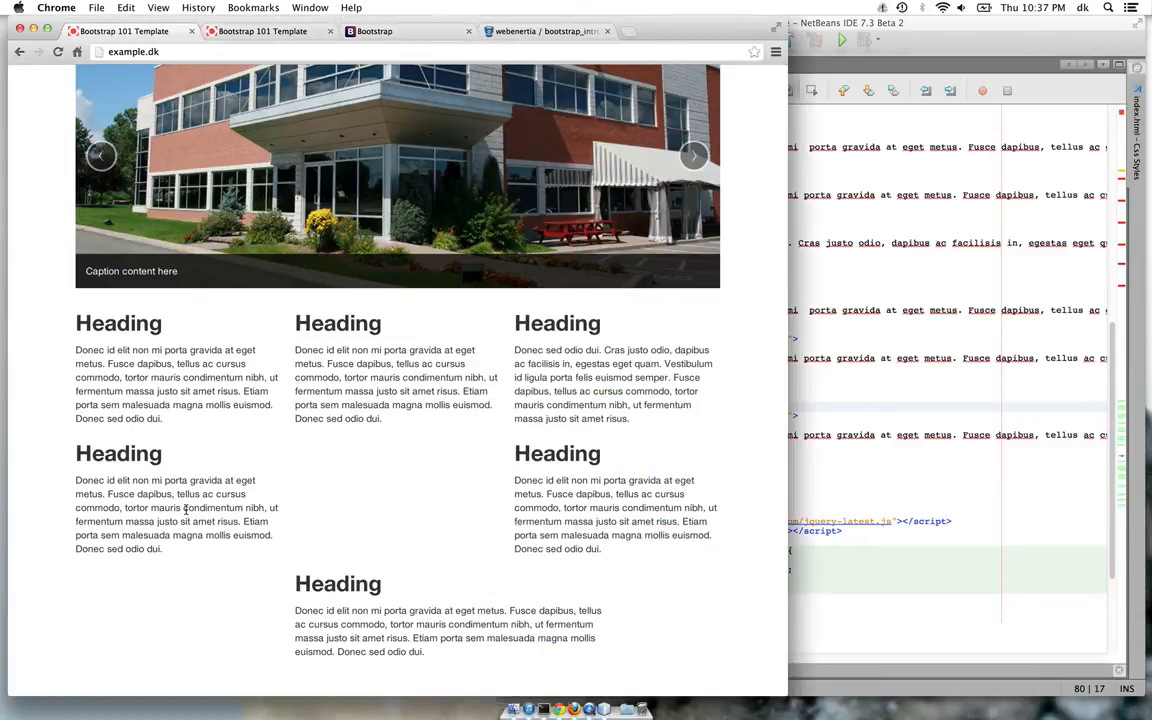
Bring Chrome forward to view the offset Heading rows rendered below the carousel
left_click(692, 156)
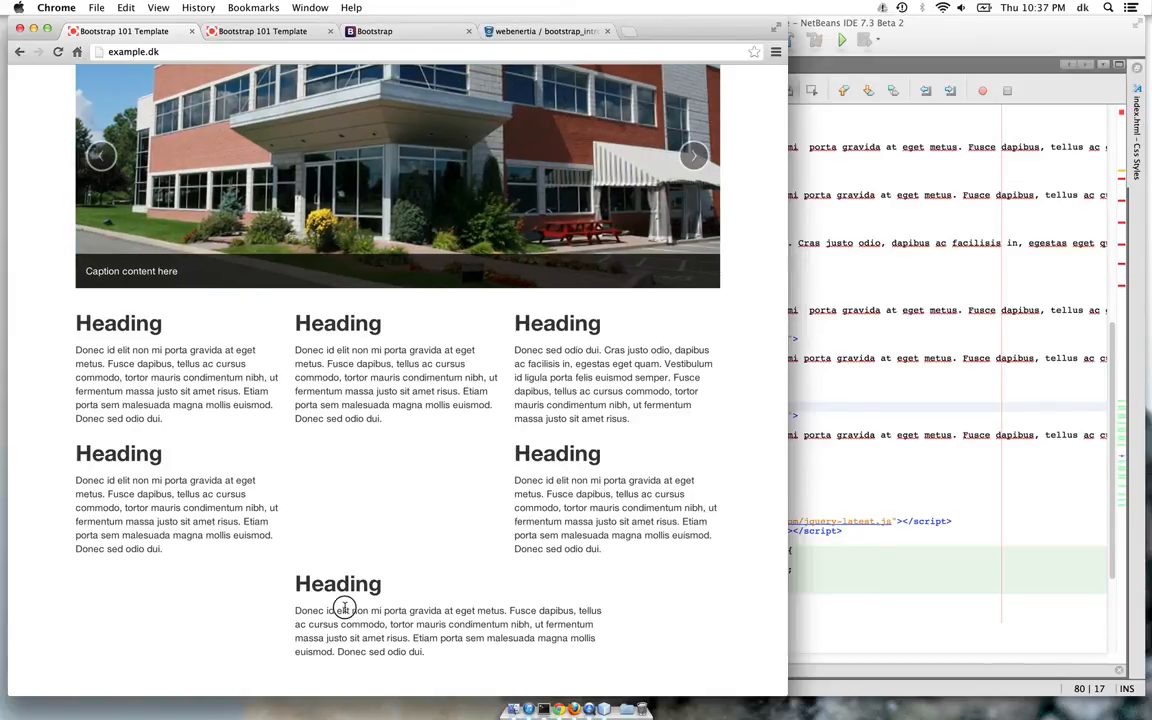
mouse_move(892, 378)
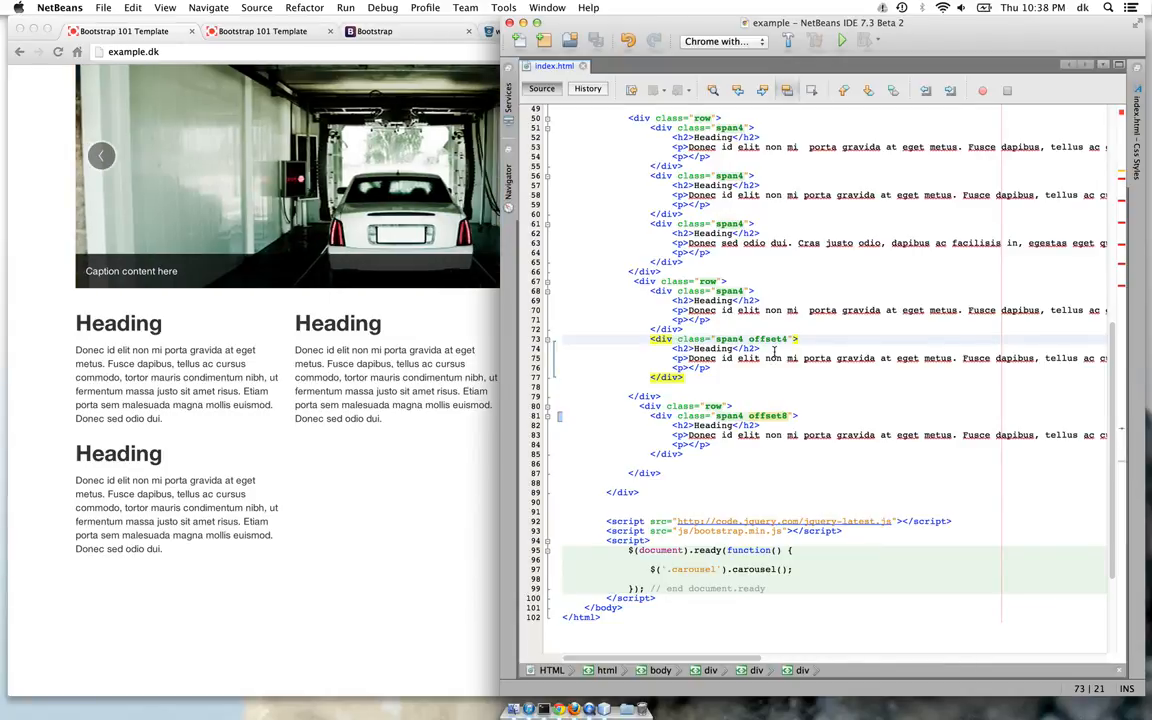
mouse_move(564, 250)
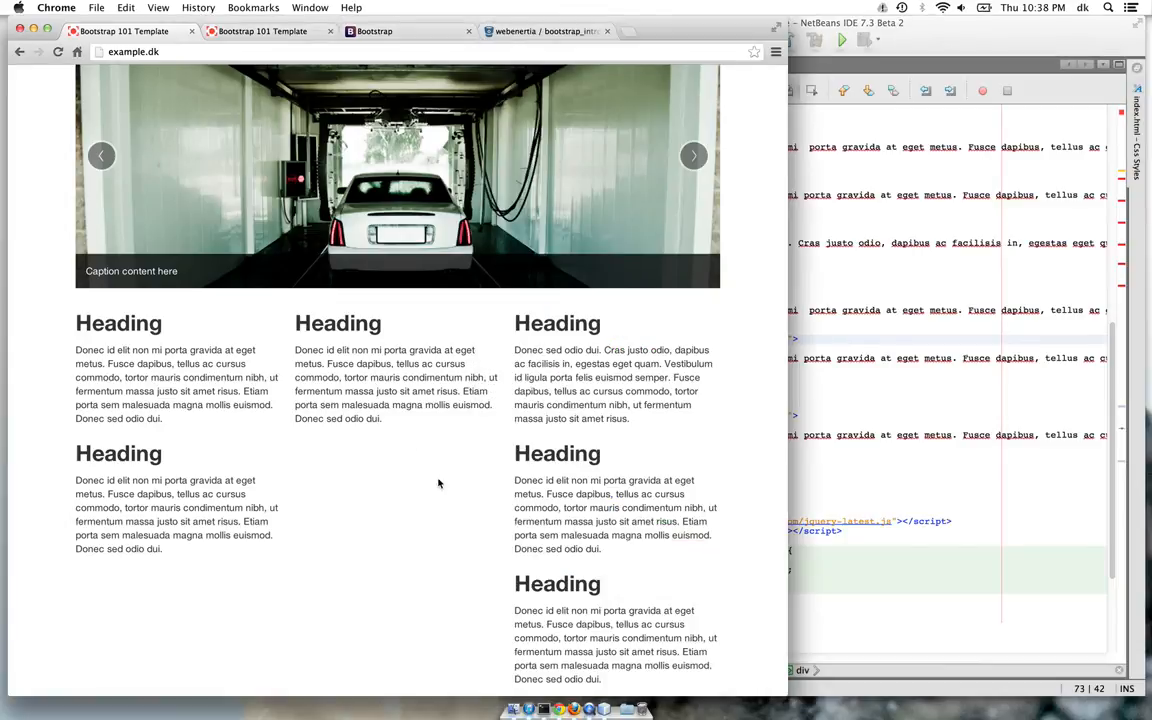
Reload Chrome to show the last row's span4 heading moved to the rightmost column
left_click(692, 156)
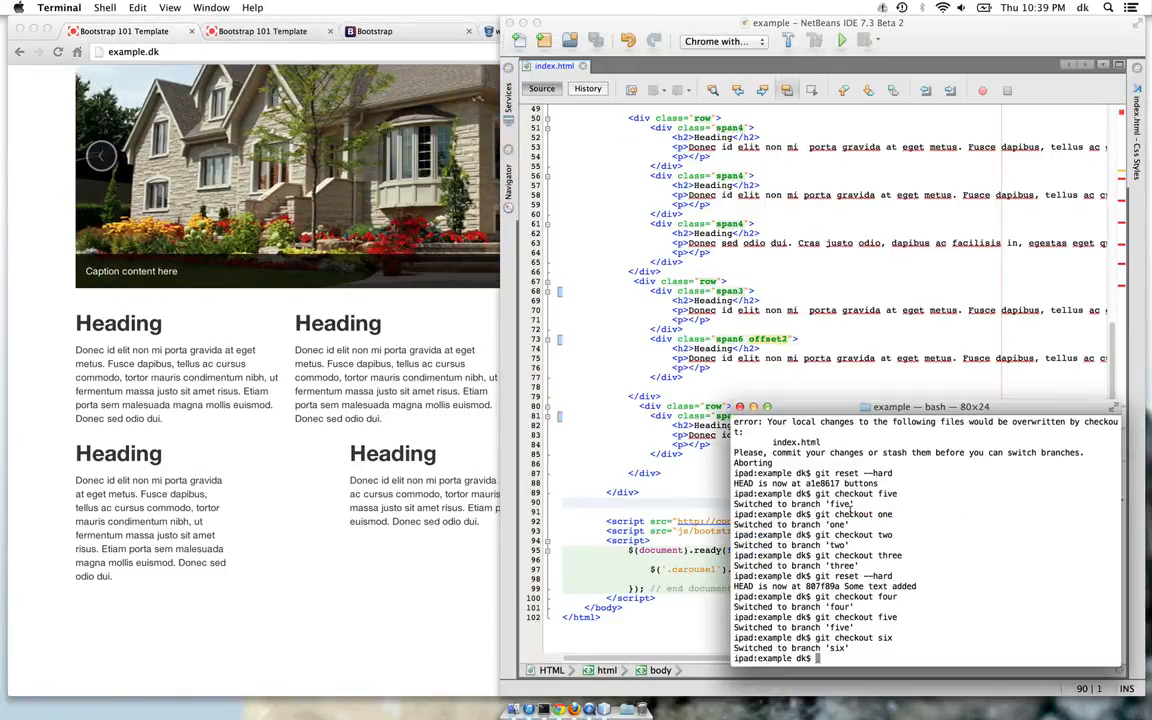
type("r")
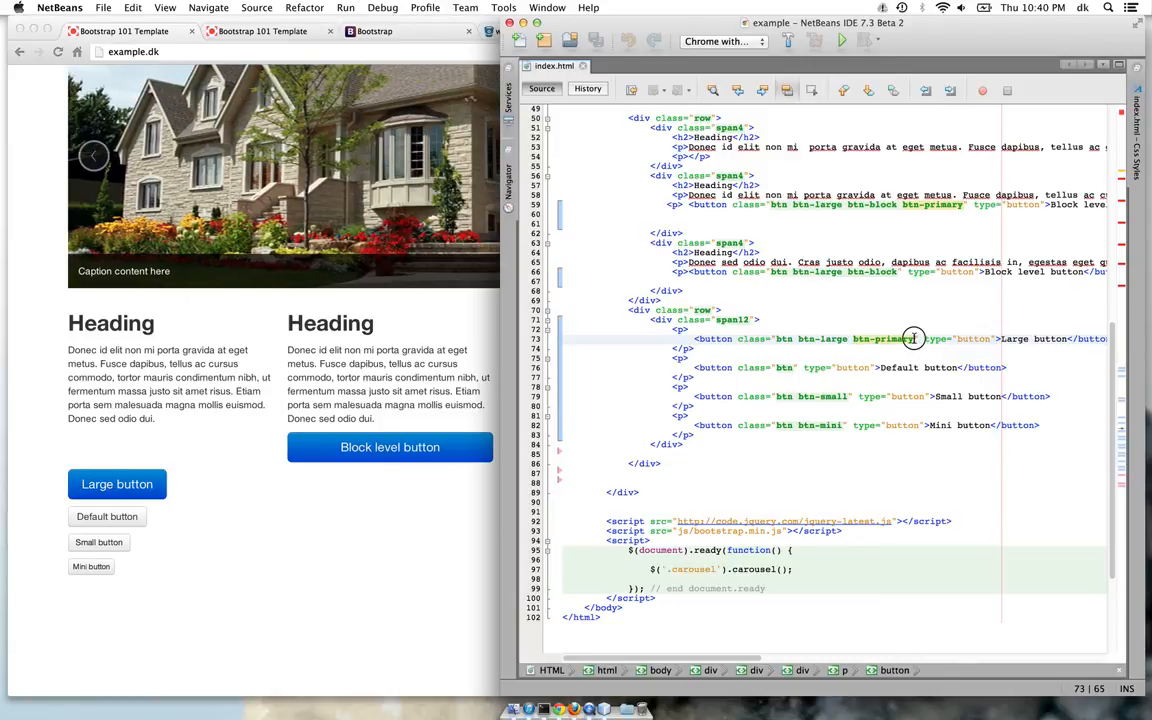
Remove btn-primary from the Large button and add it to the Default button's class
double_click(884, 338)
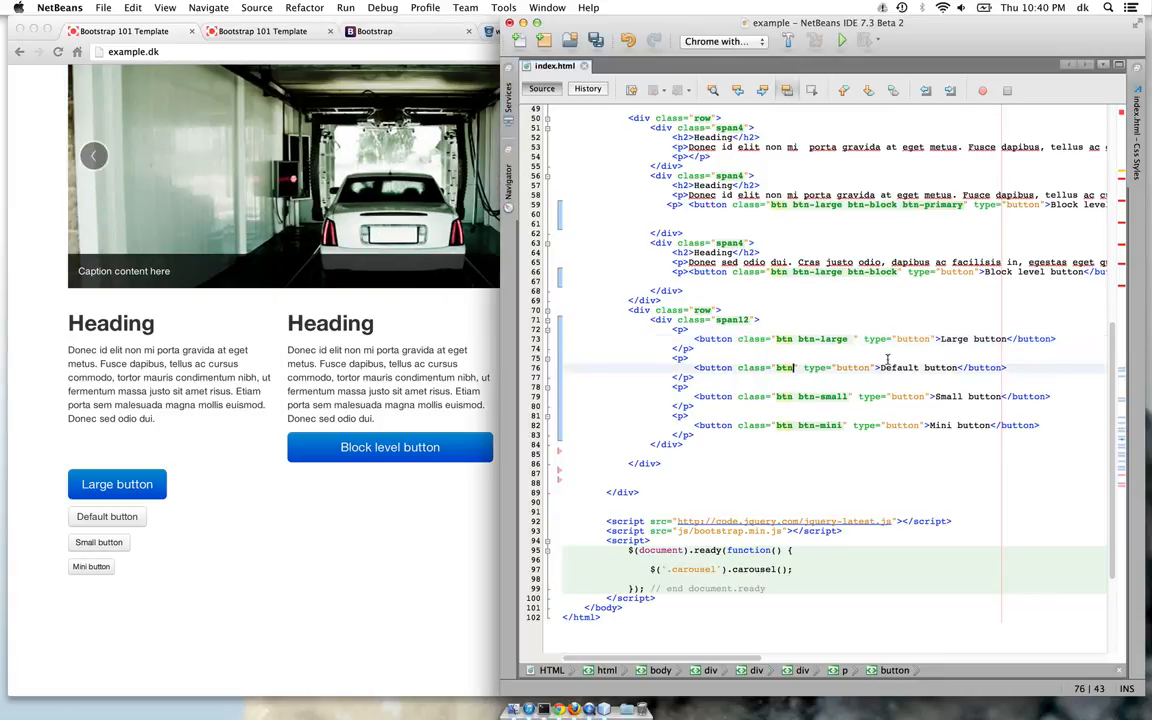
type("btn-primary")
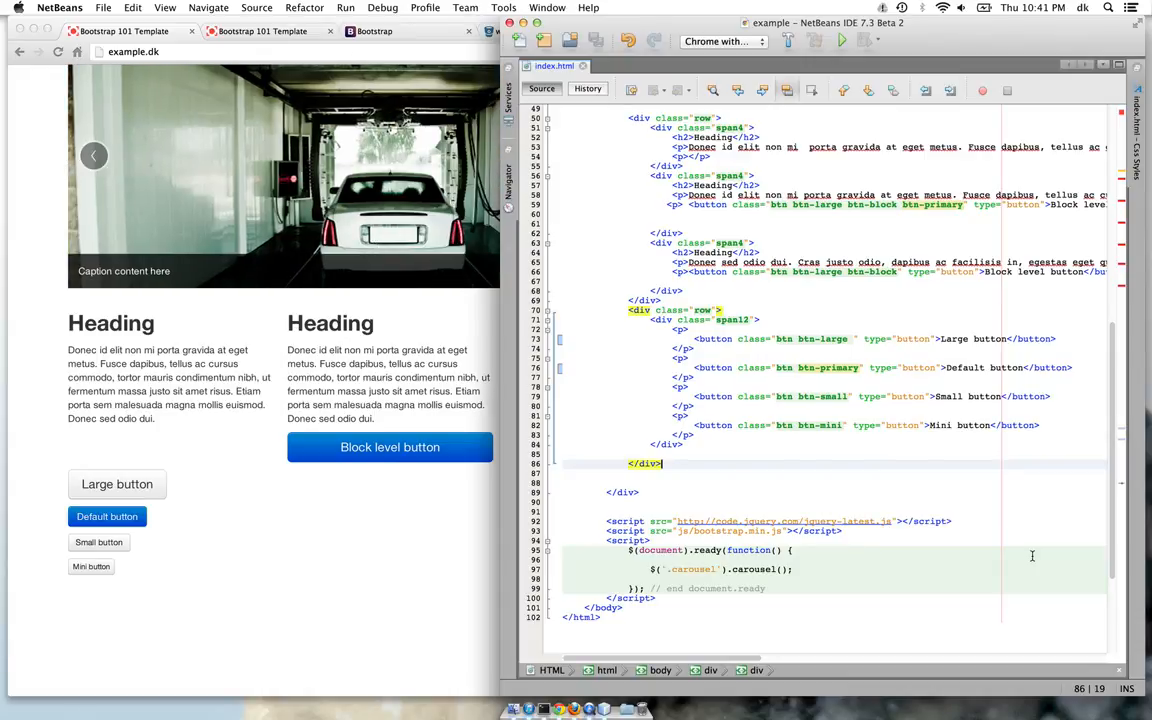
mouse_move(988, 612)
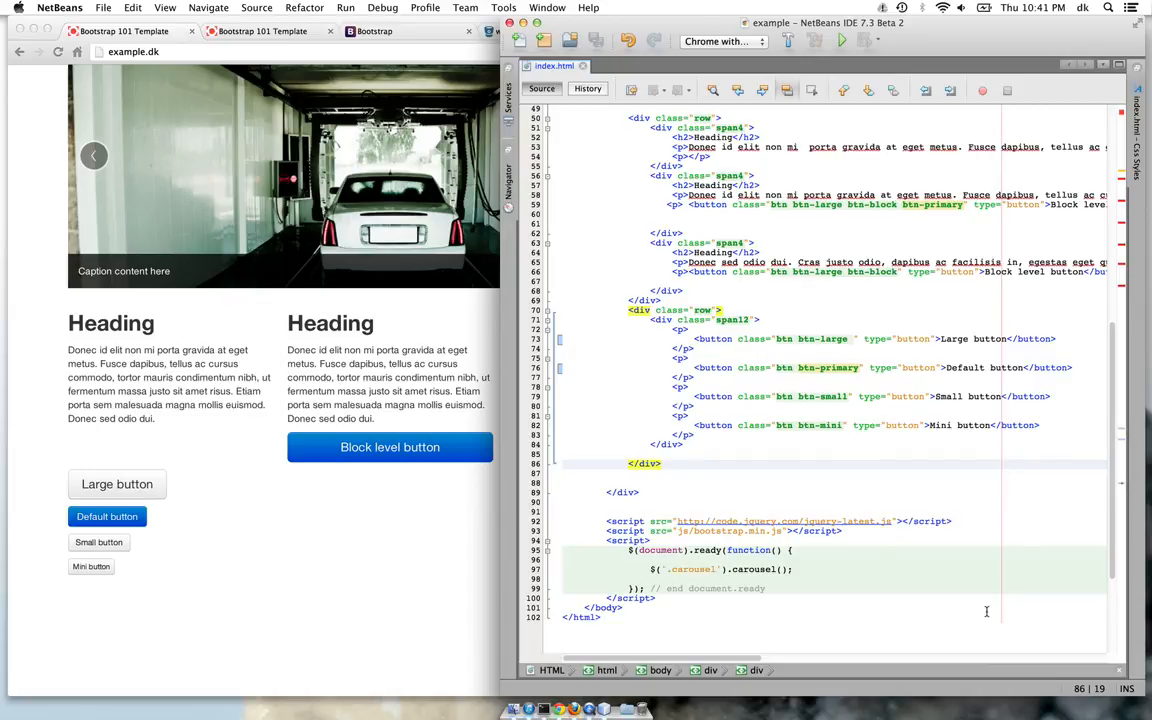